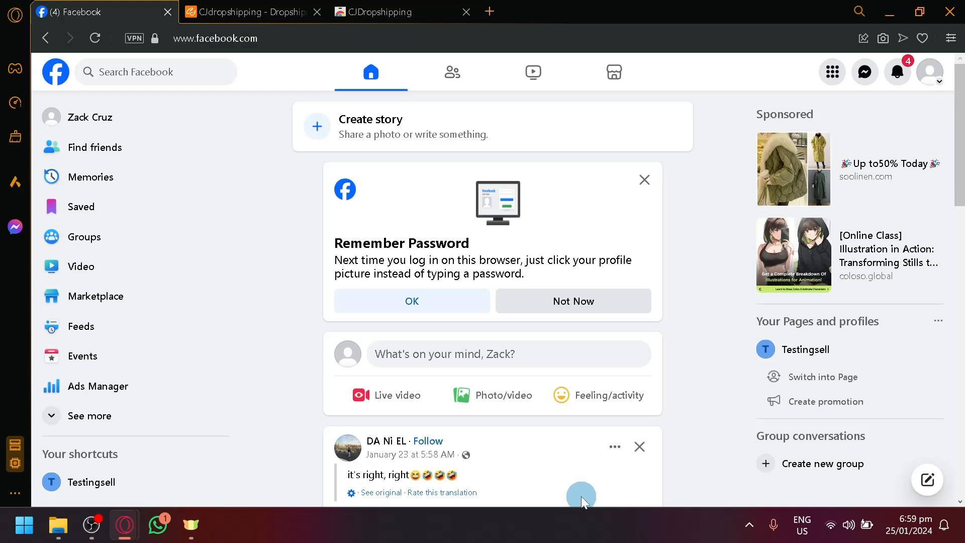
mouse_move(539, 281)
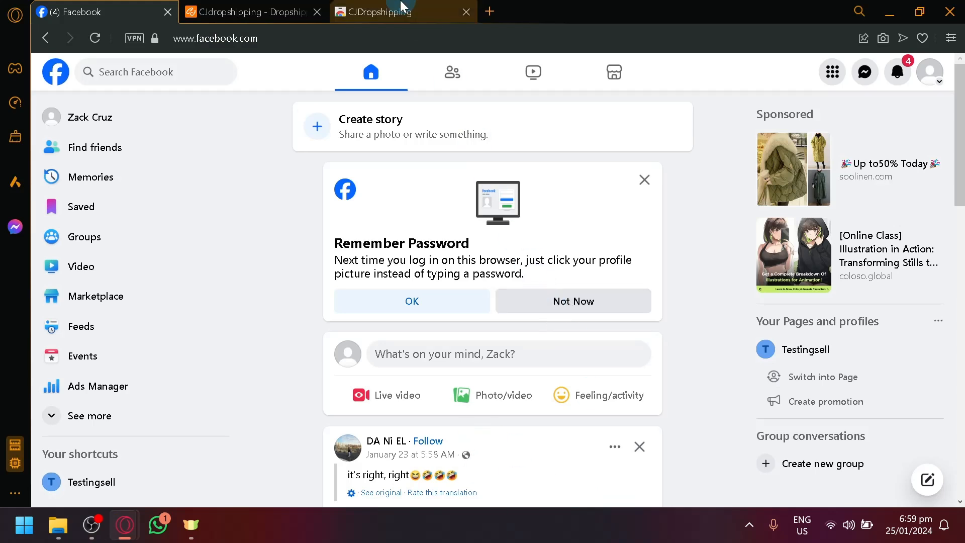
Step: Flip between the CJdropshipping tab and the Facebook feed several times
left_click(252, 12)
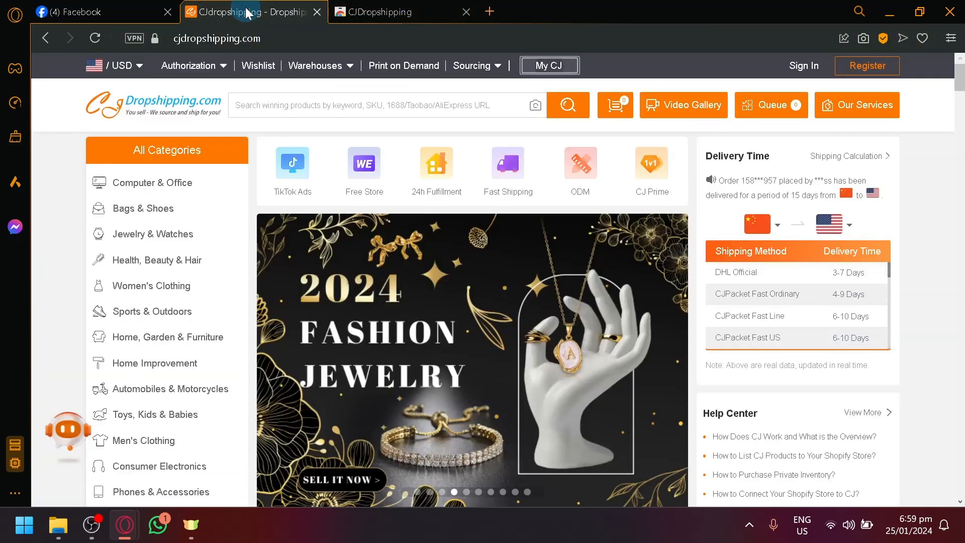
left_click(93, 13)
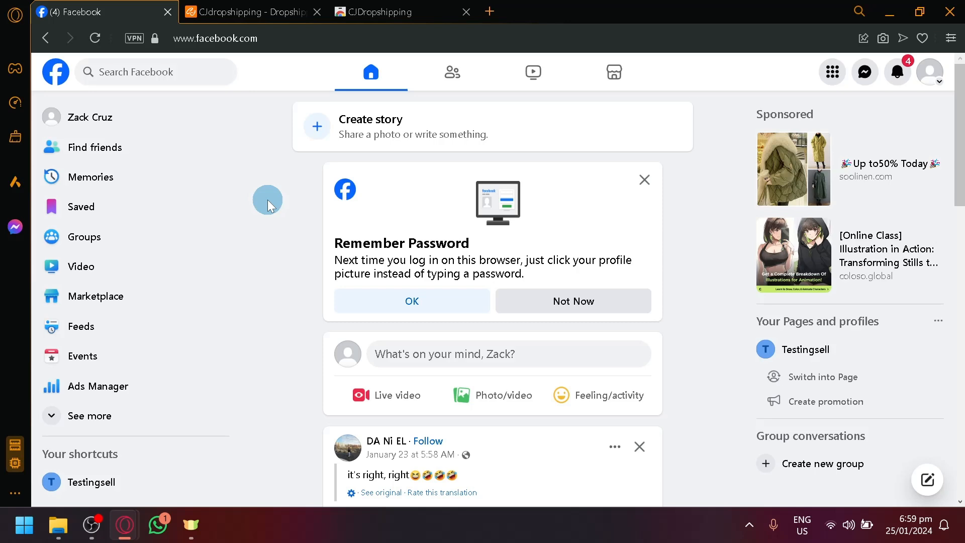
left_click(249, 12)
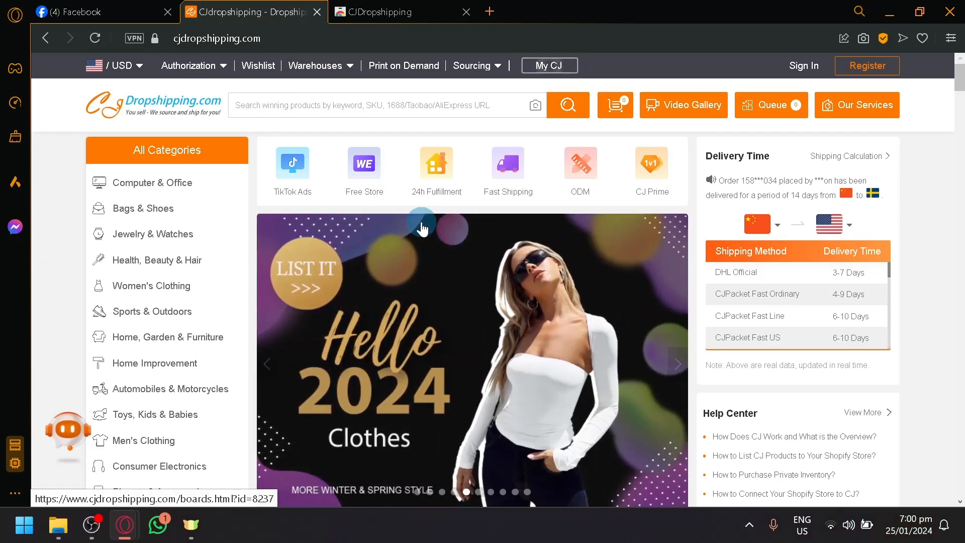
left_click(87, 12)
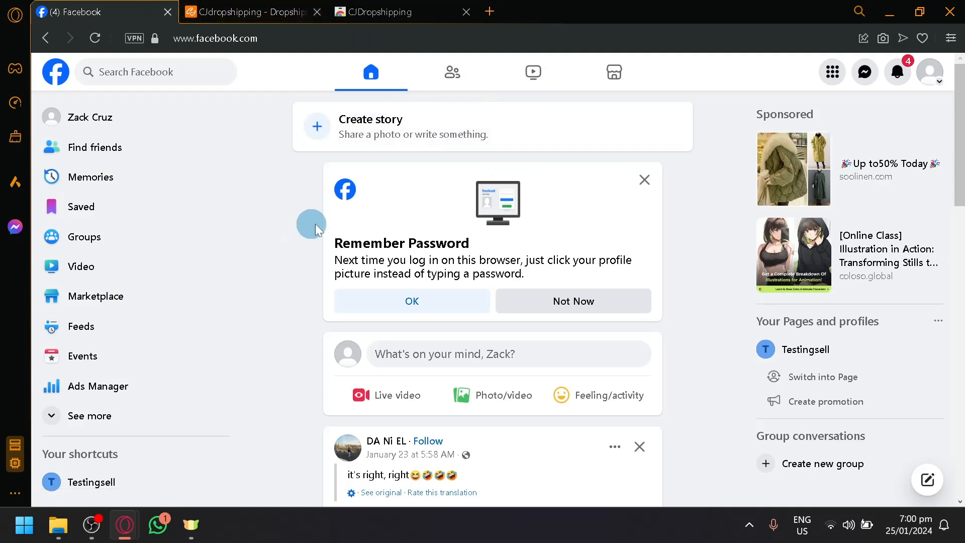
left_click(252, 13)
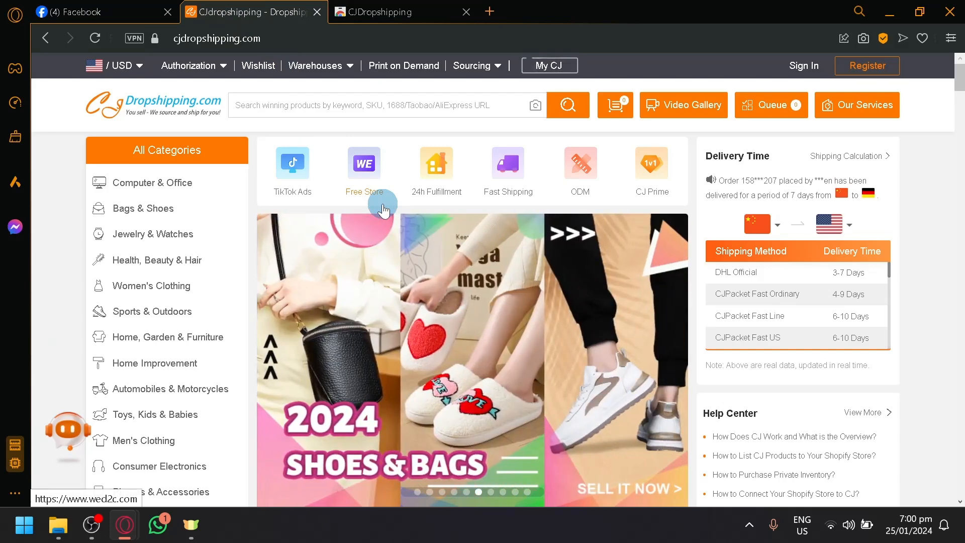
left_click(93, 12)
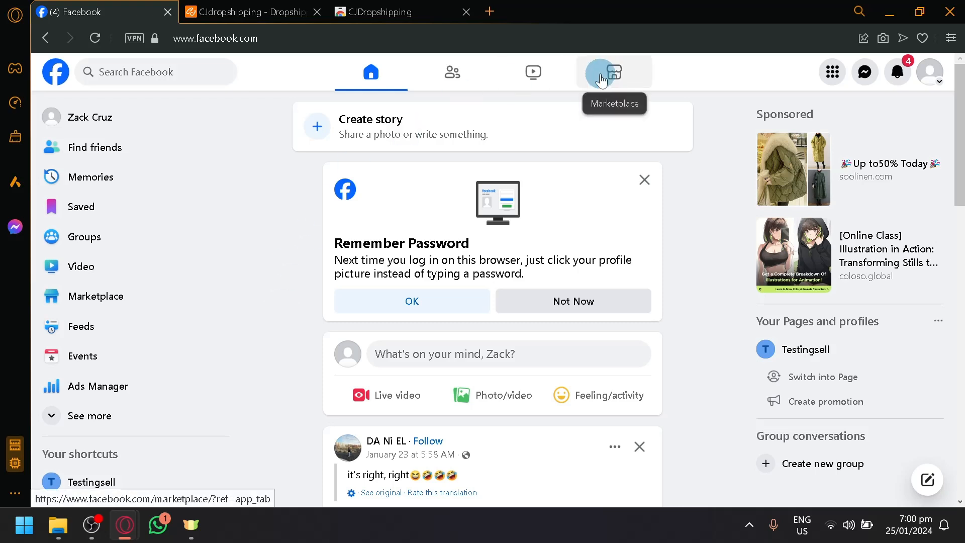
Step: Start a new Marketplace listing of type Item for Sale, reaching the blank form
left_click(614, 72)
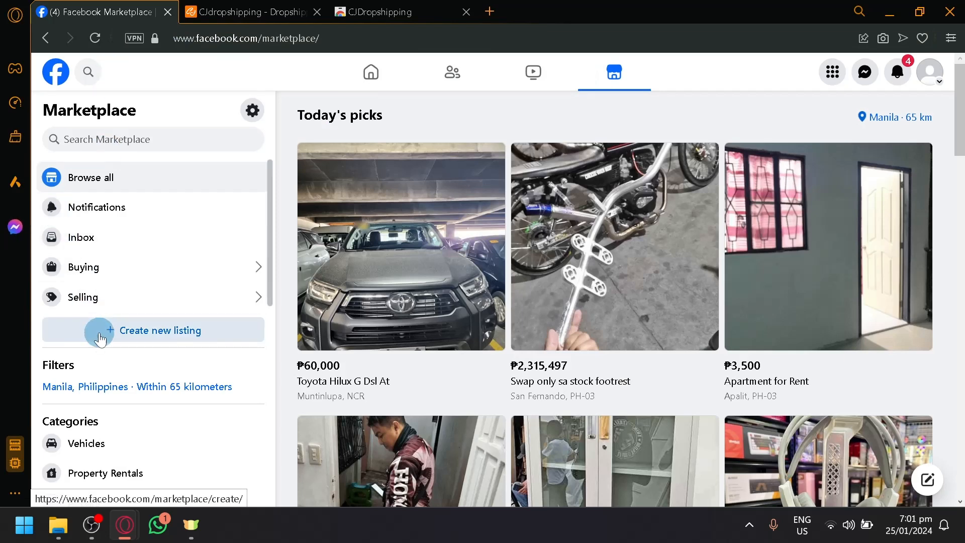
left_click(160, 331)
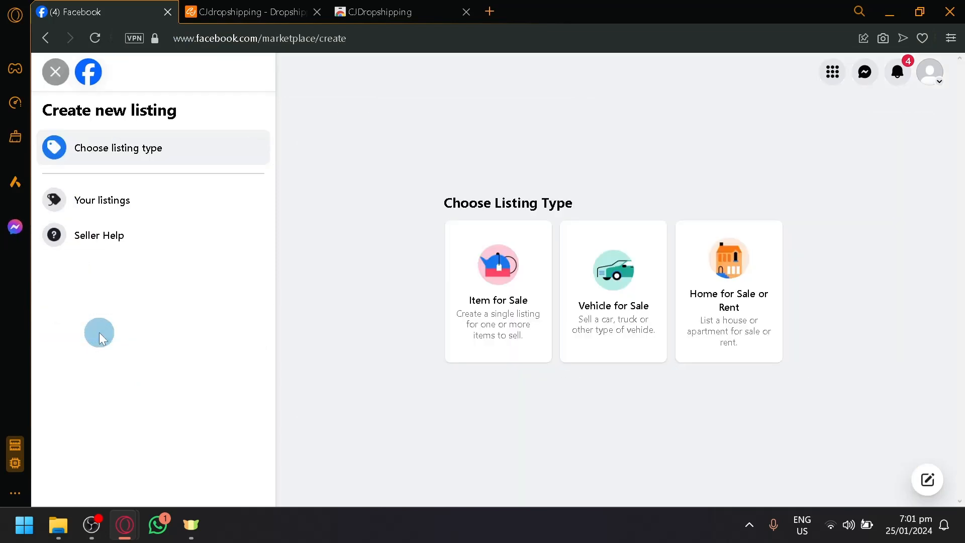
mouse_move(672, 158)
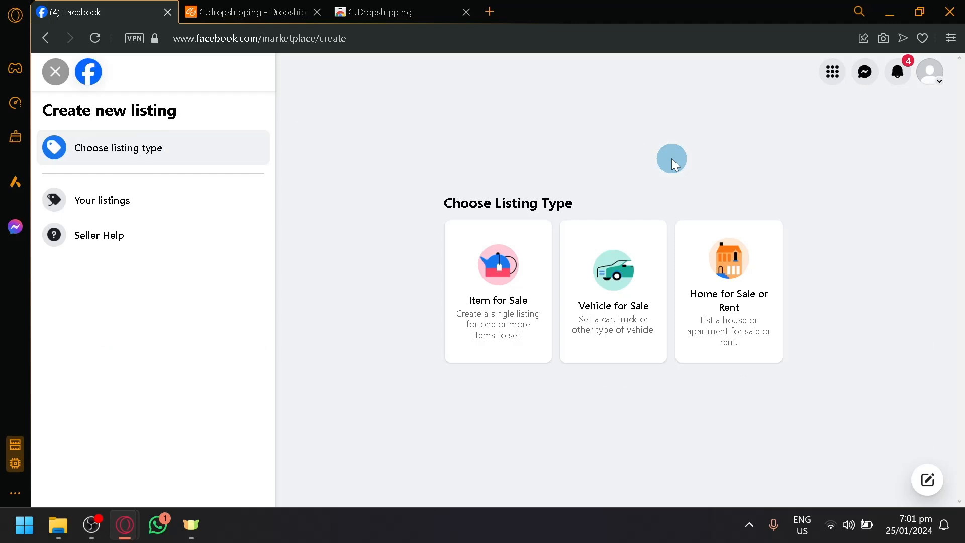
mouse_move(486, 191)
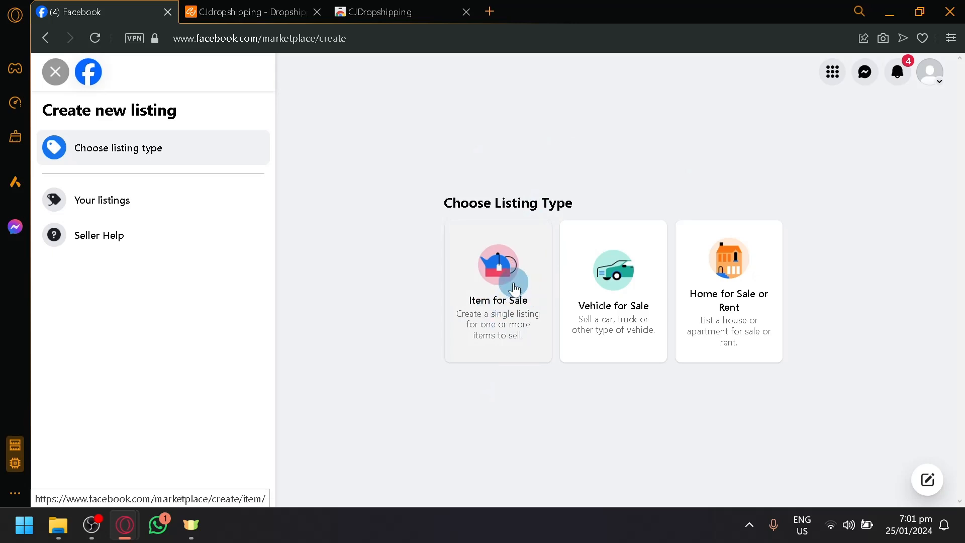
mouse_move(696, 187)
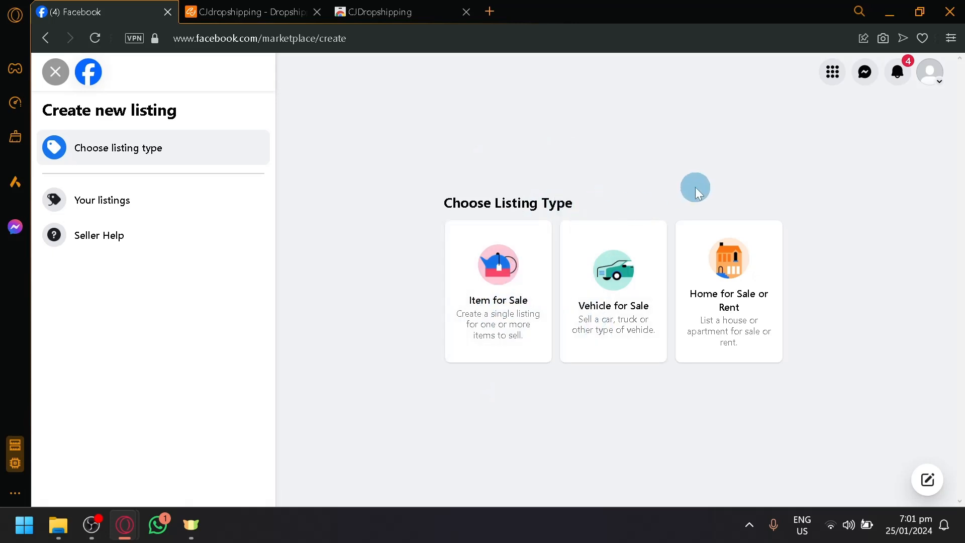
mouse_move(630, 364)
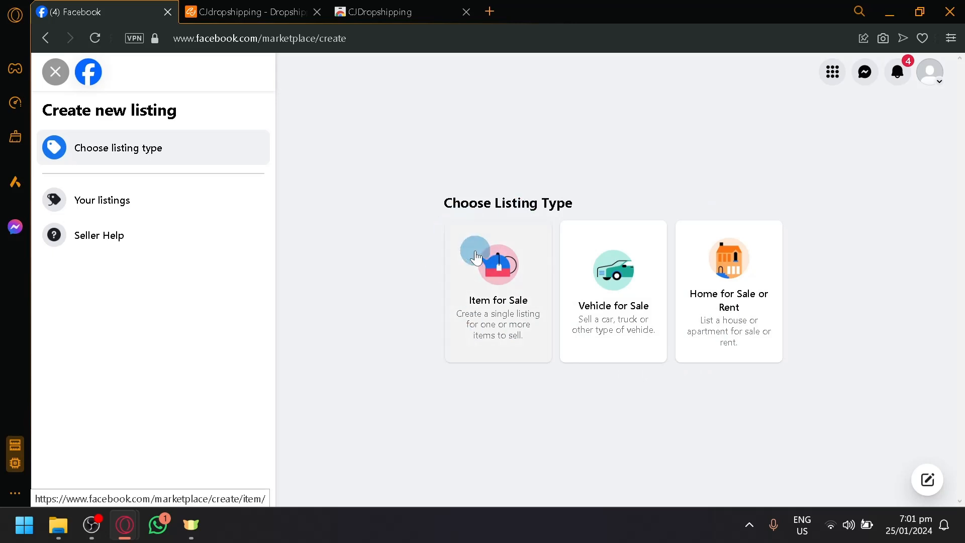
left_click(498, 264)
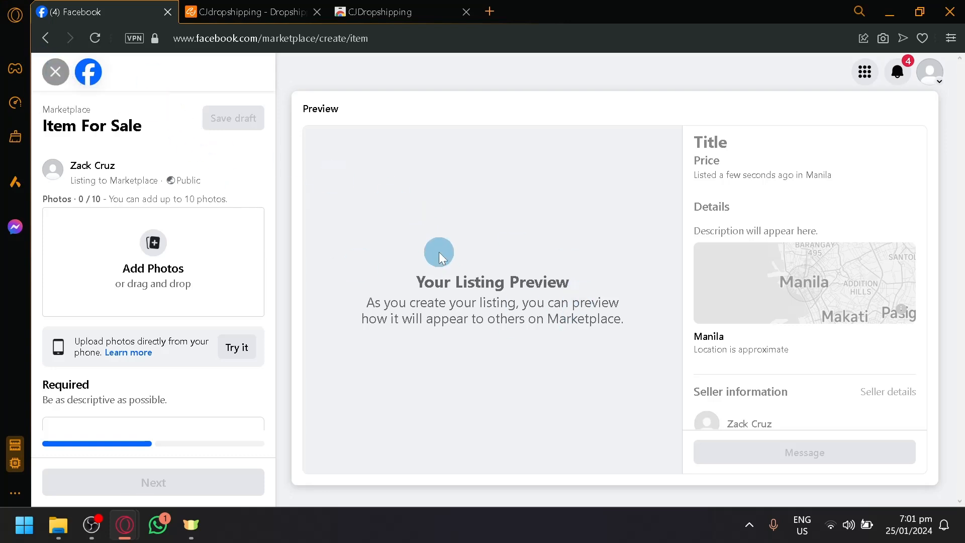
mouse_move(492, 250)
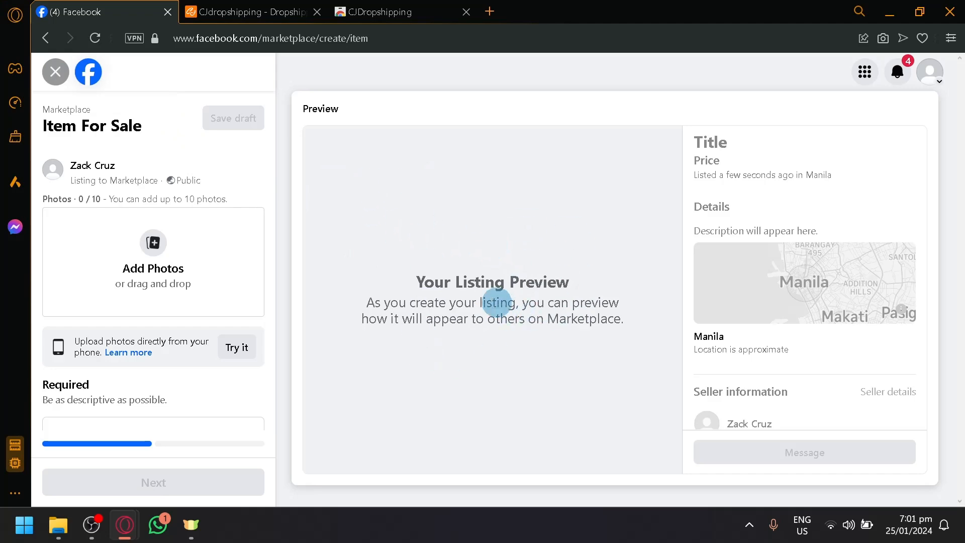
Step: Scroll CJdropshipping down to Trending Products toward the $4.28 crystal ball night light
left_click(250, 12)
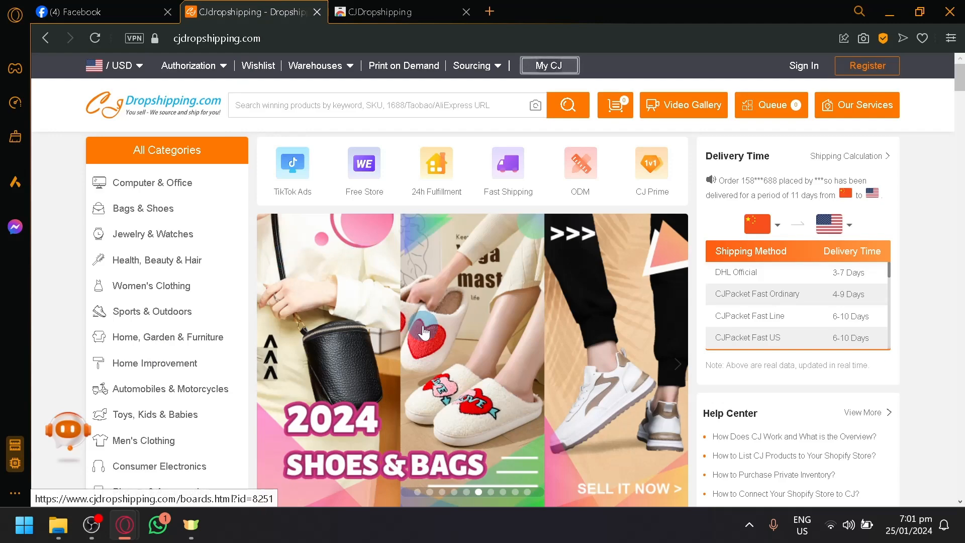
scroll("down", 3)
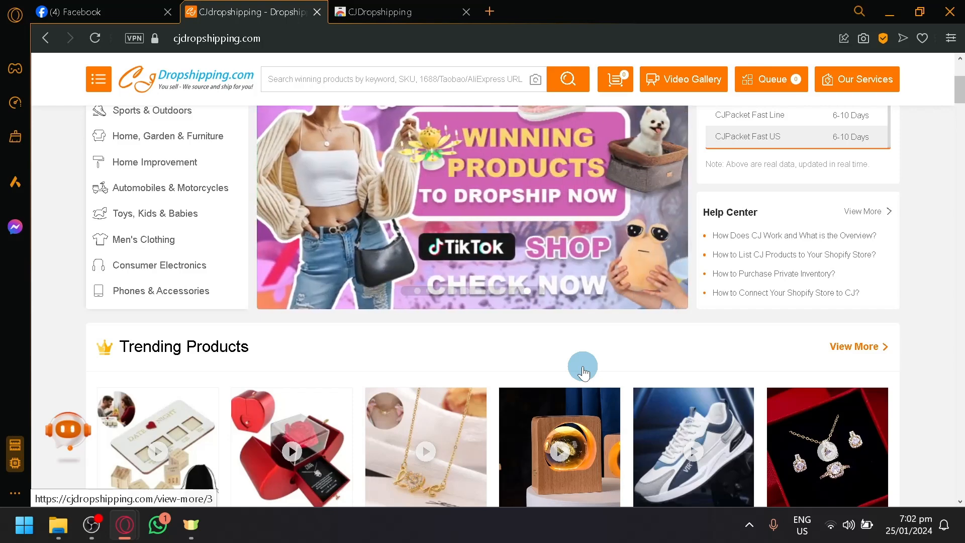
scroll("down", 3)
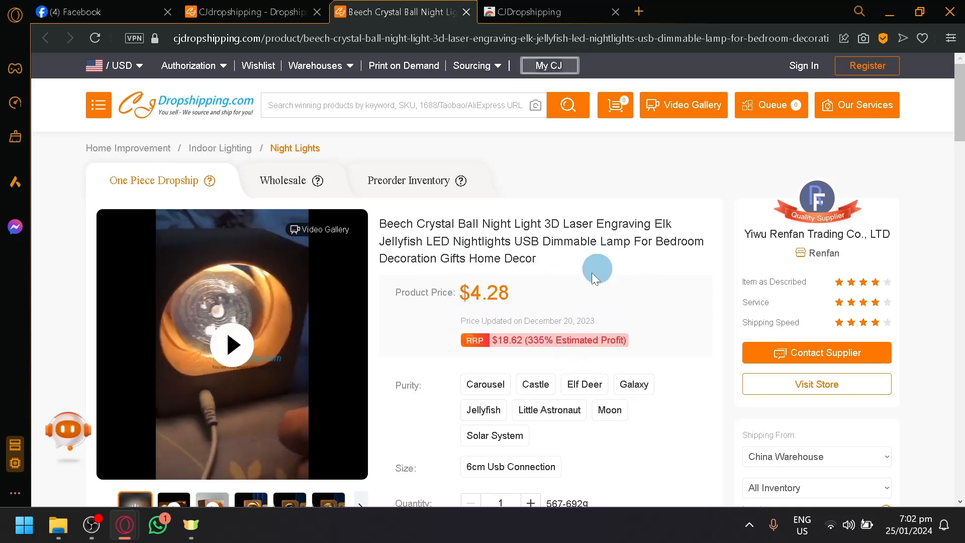
mouse_move(541, 182)
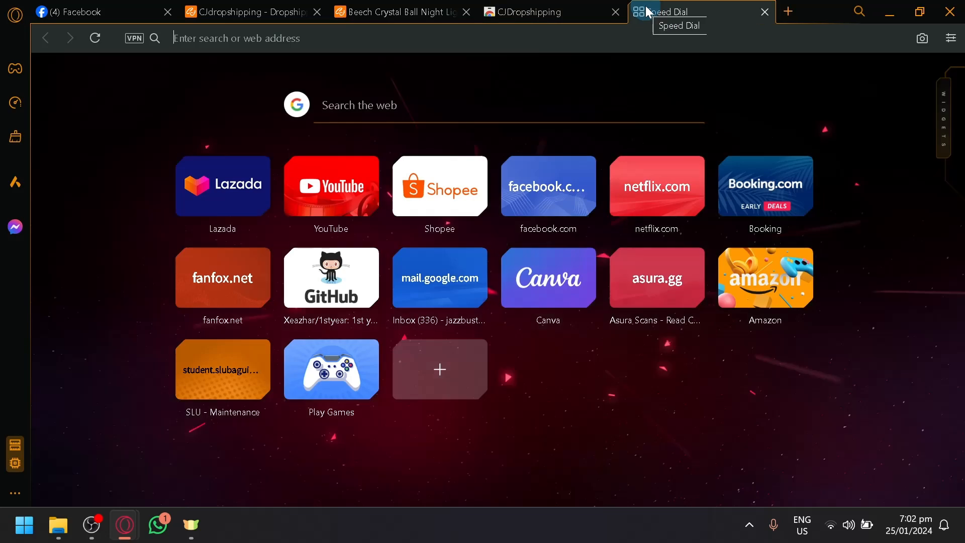
Step: Search Google for sheet, visit the Google Sheets sign-in result, then close that tab
type("sheet")
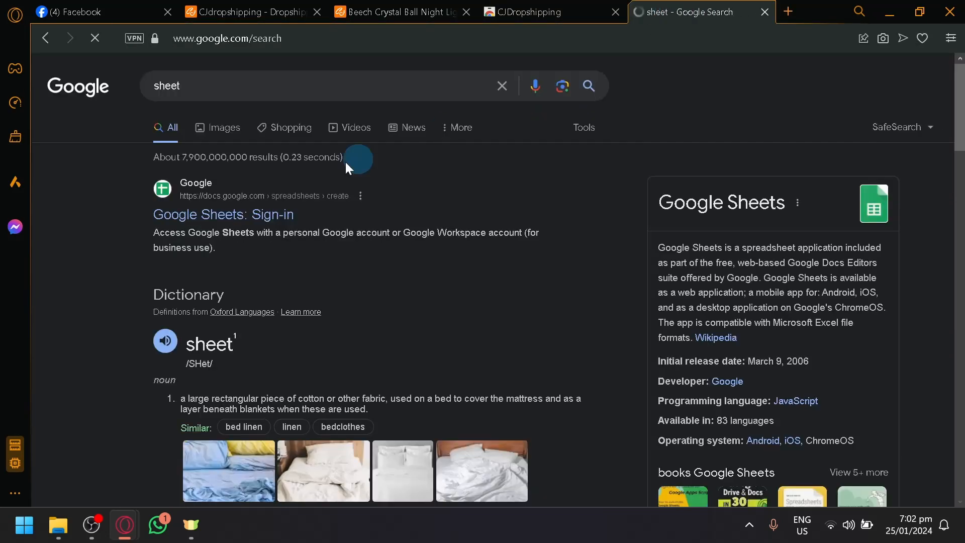
left_click(223, 214)
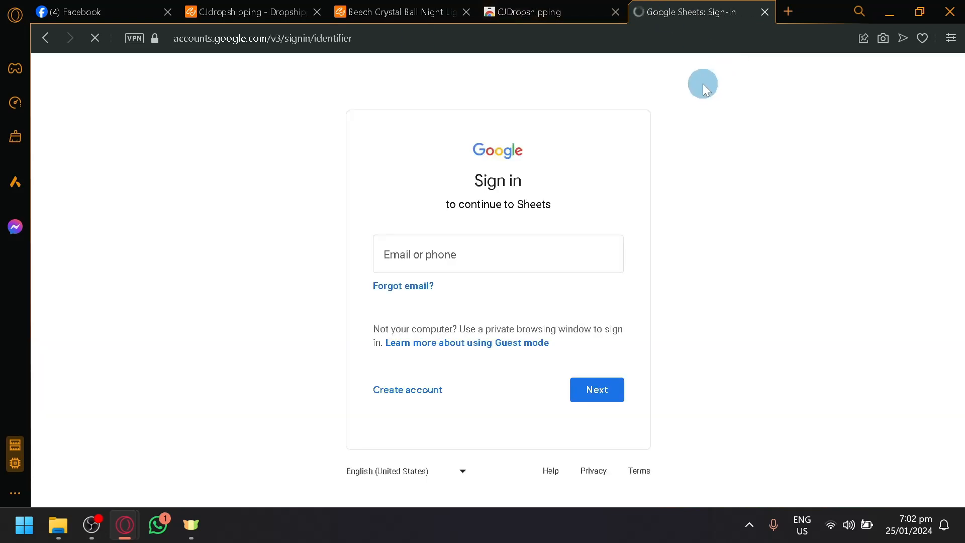
left_click(498, 253)
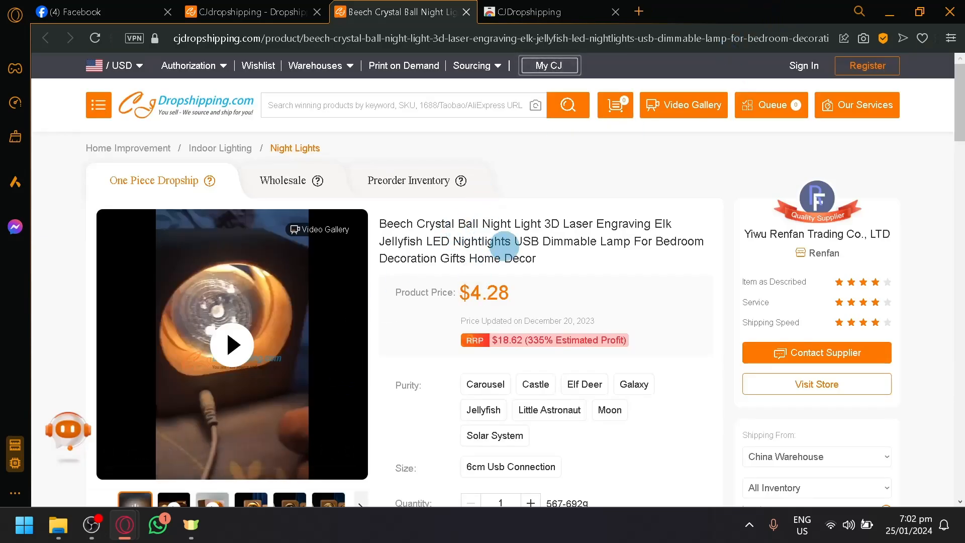
Step: Copy the supplier's full product name and enter 'room Decoration Gifts Home Decor' as the title
left_click_drag(380, 223, 536, 258)
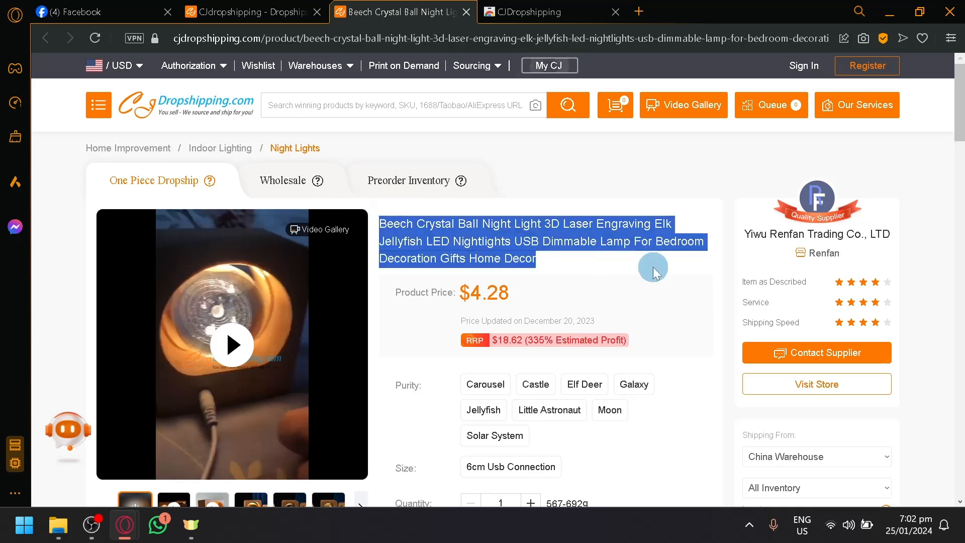
left_click(633, 384)
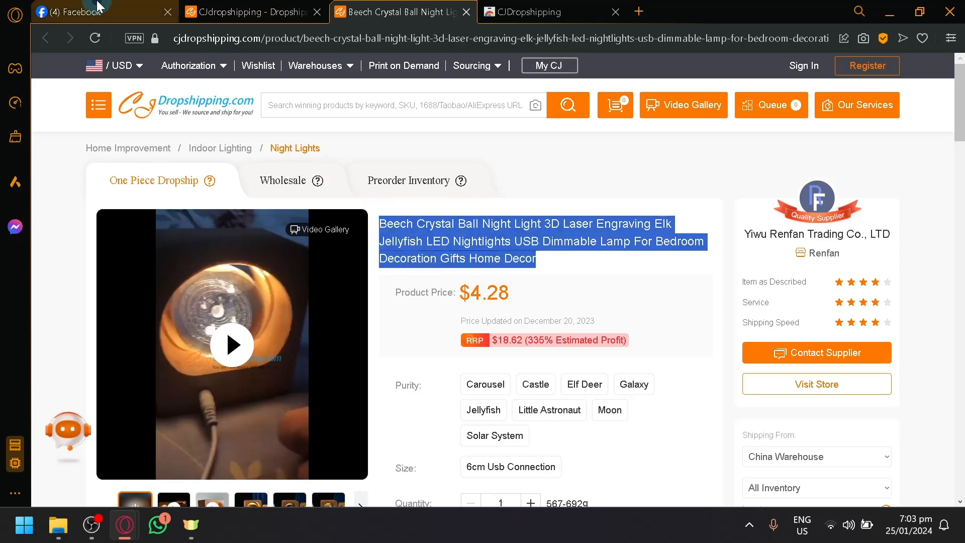
left_click(99, 12)
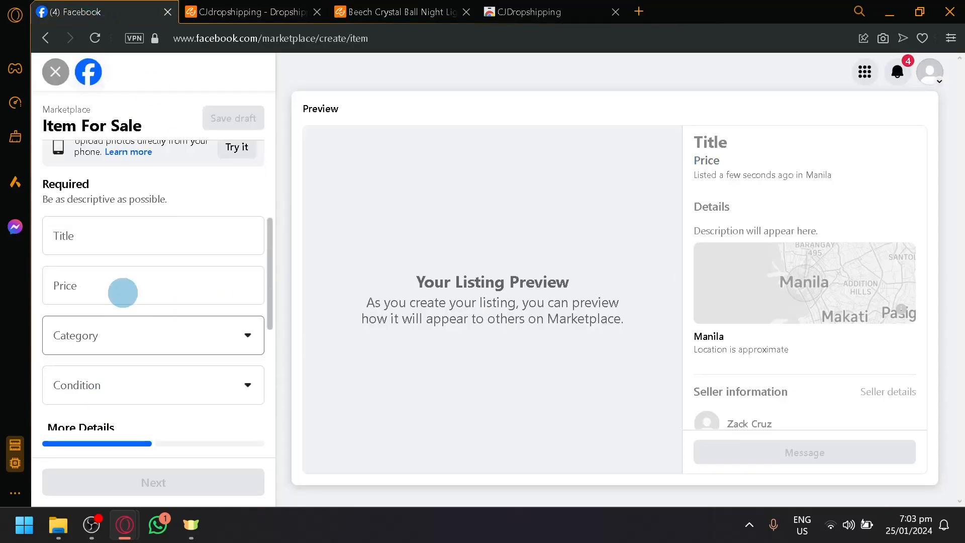
type("room Decoration Gifts Home Decor")
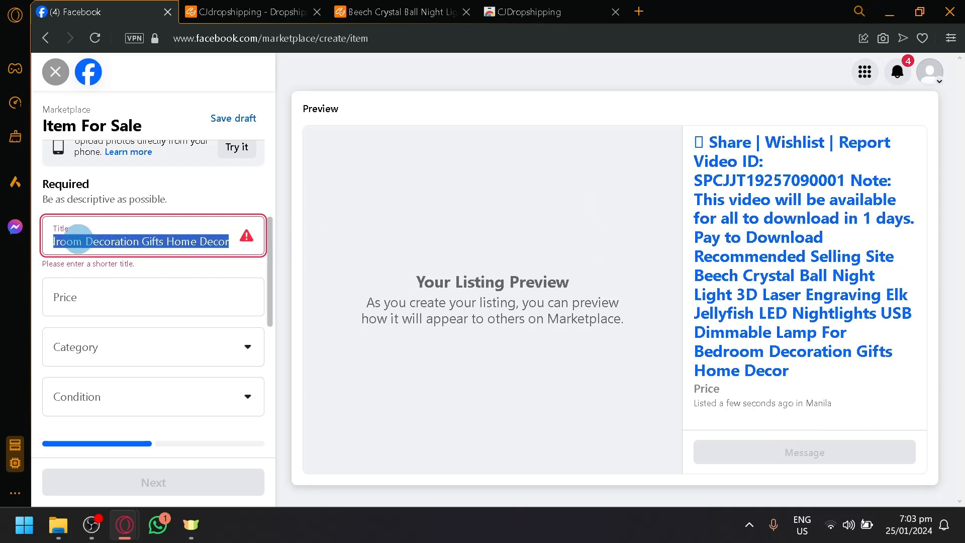
Step: Replace the title with 'Crystal Ball LED design' using 'Crystal Ball' from the supplier page
left_click(240, 12)
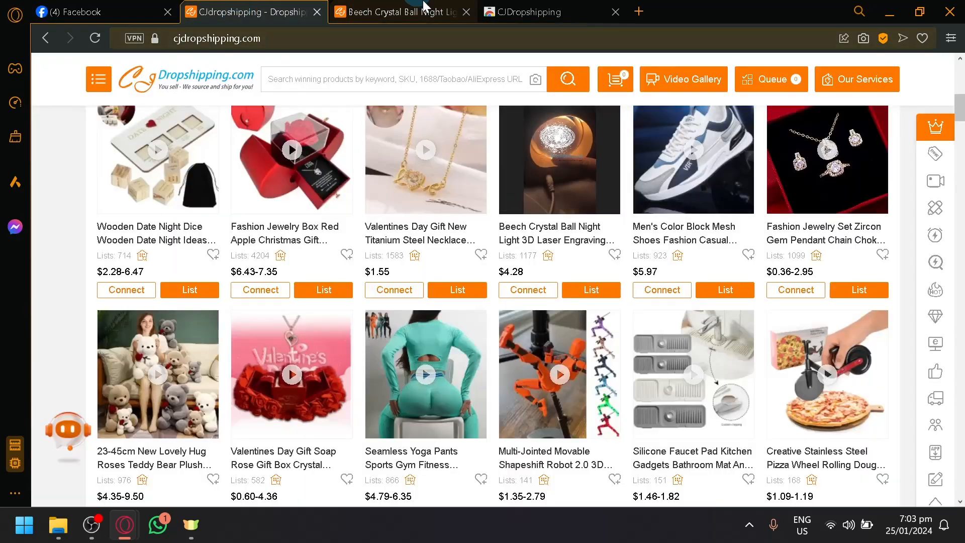
left_click(400, 12)
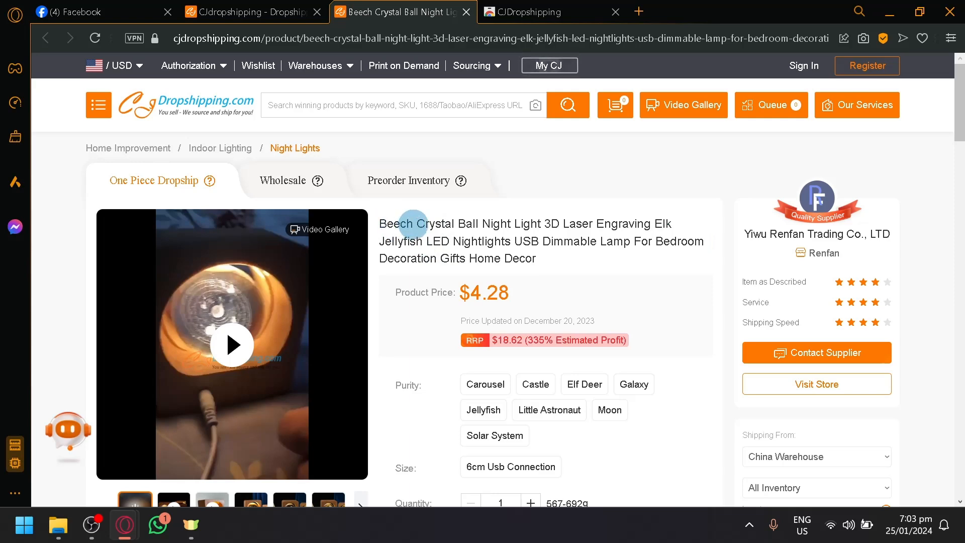
double_click(448, 223)
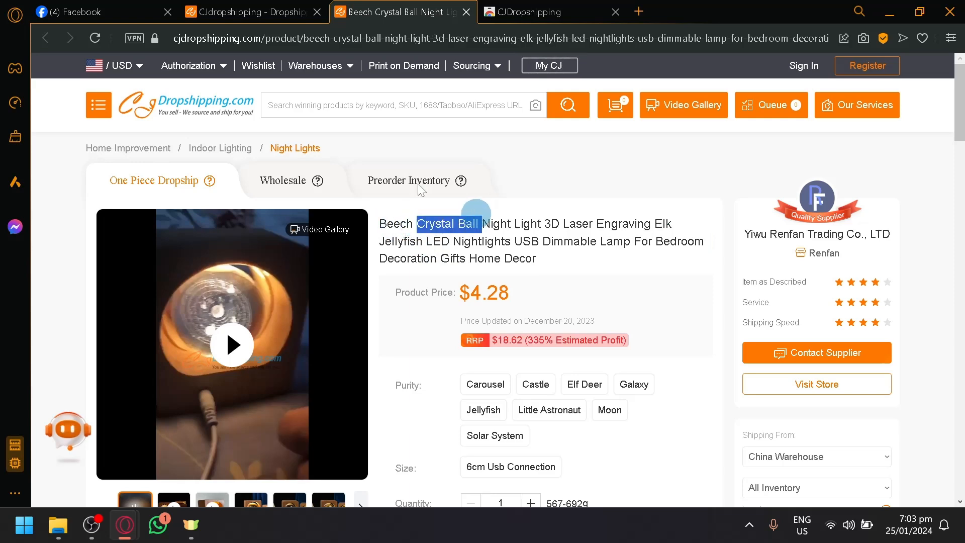
left_click(92, 12)
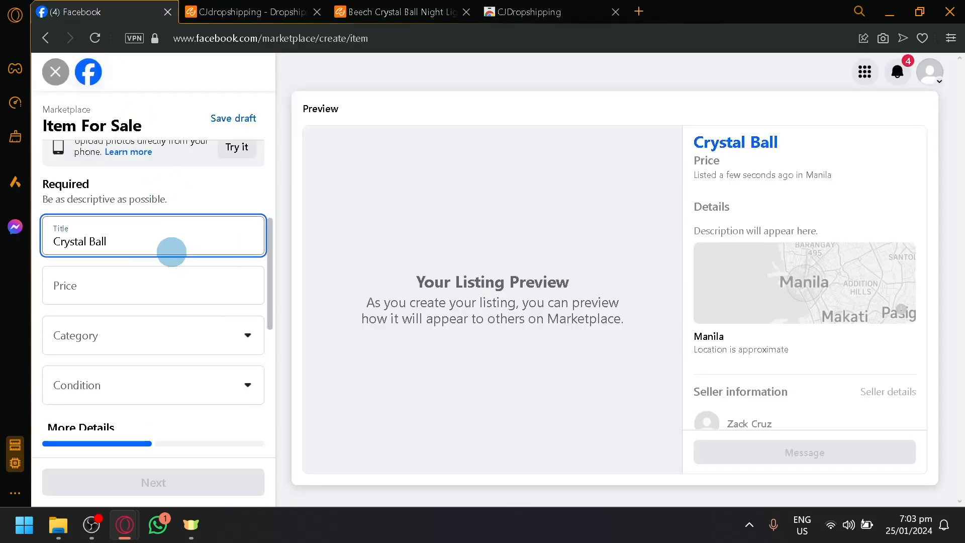
type("LED")
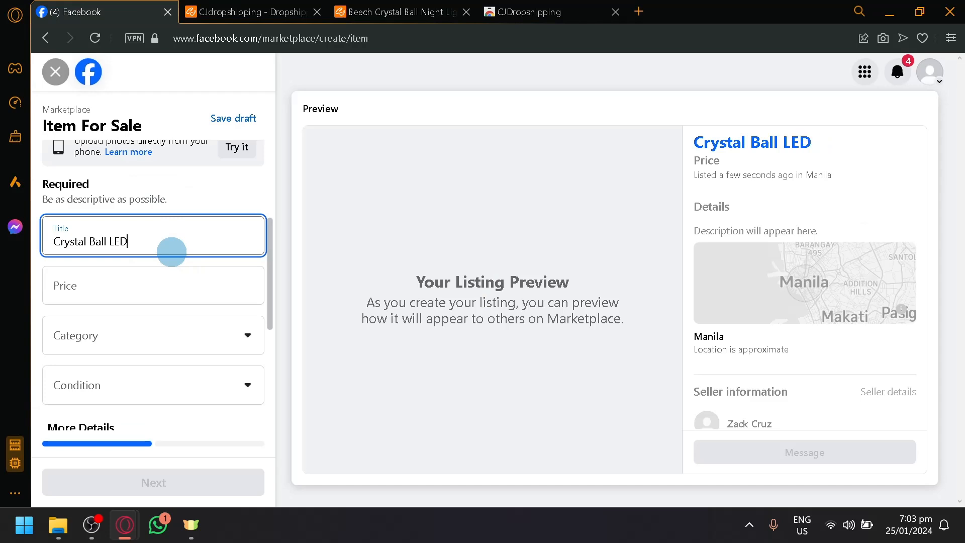
type("design")
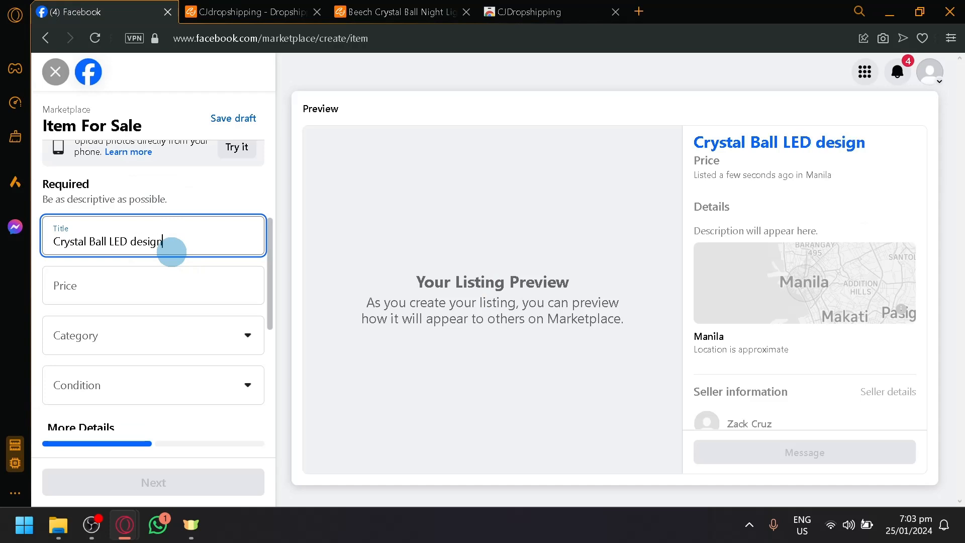
left_click(246, 12)
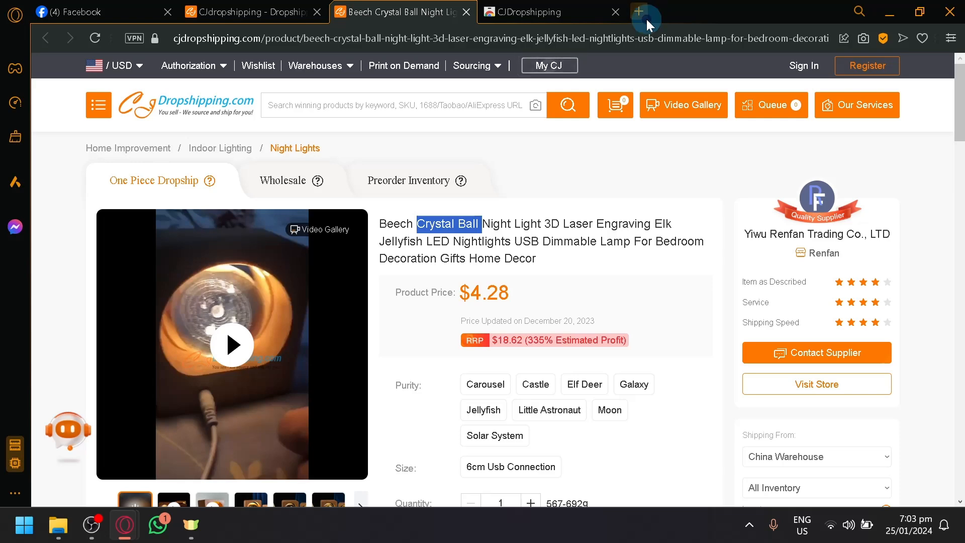
Step: Set the listing price to 350
left_click(646, 11)
type("4.28$")
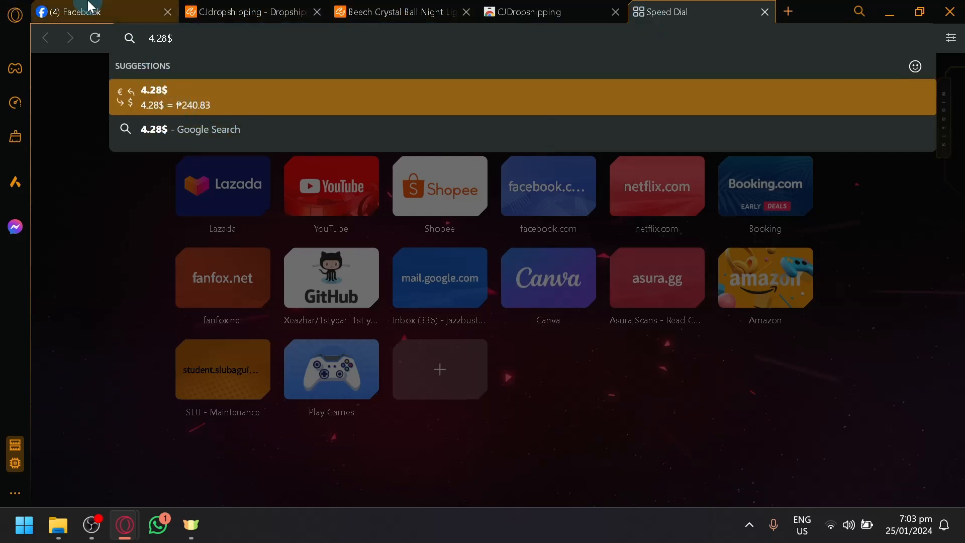
mouse_move(86, 12)
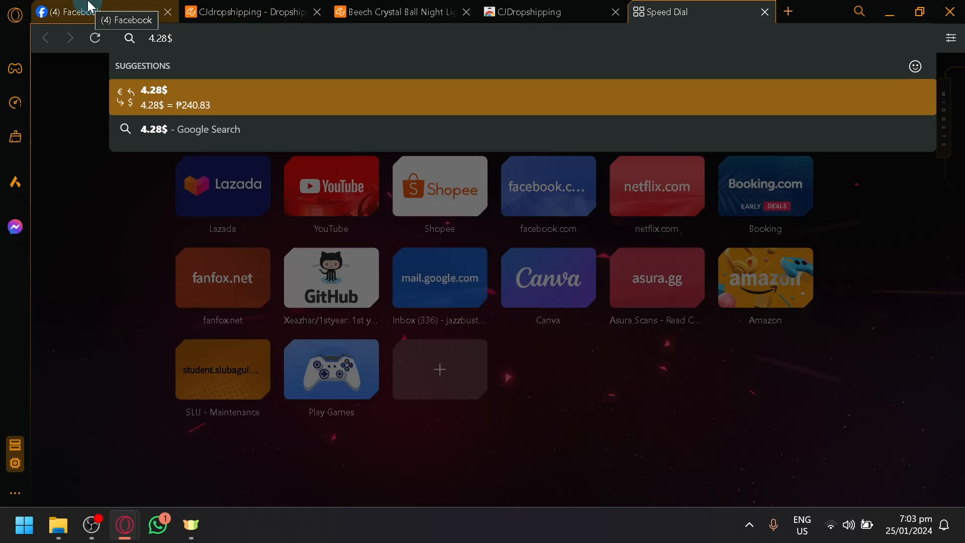
left_click(86, 12)
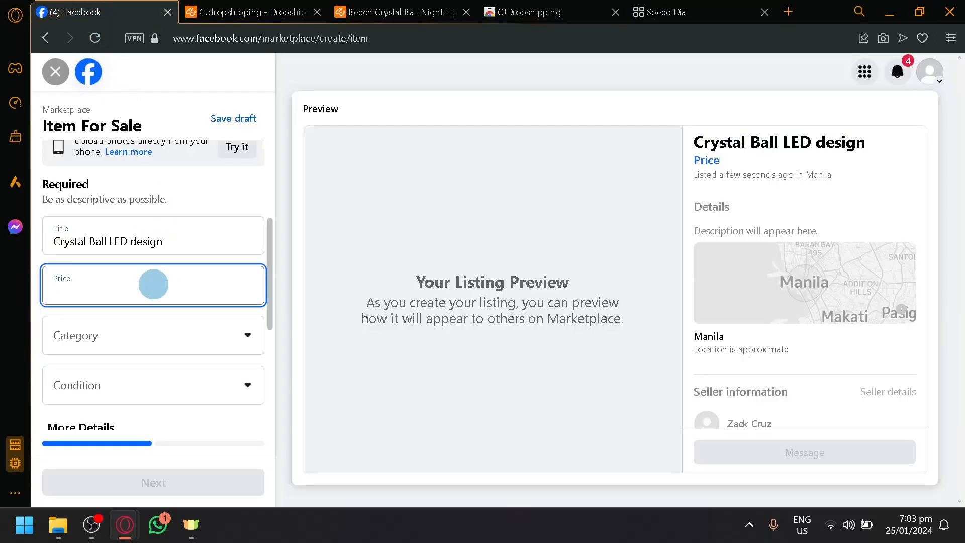
type("350")
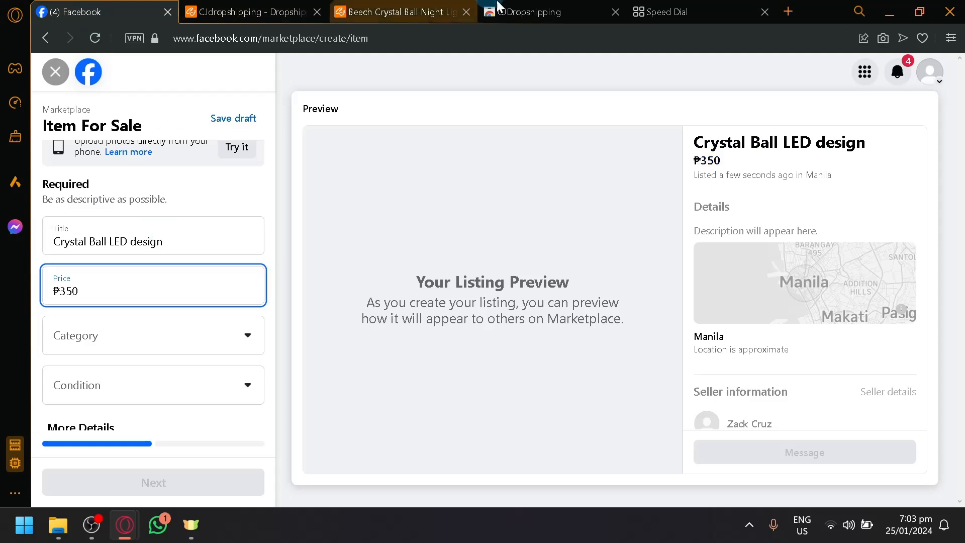
Step: Check via a Google '350 to $' conversion and the supplier price that ₱350 is about $6.19
left_click(667, 12)
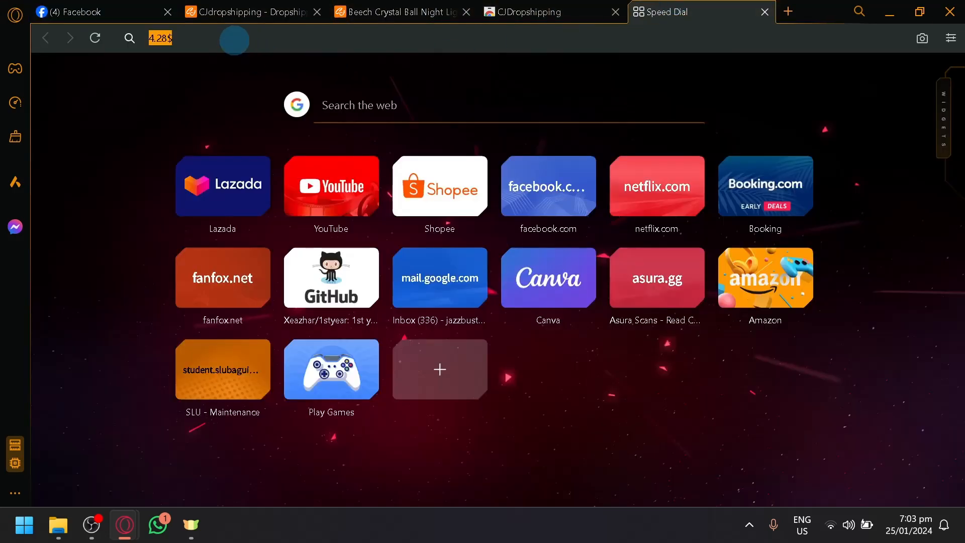
type("350 to $")
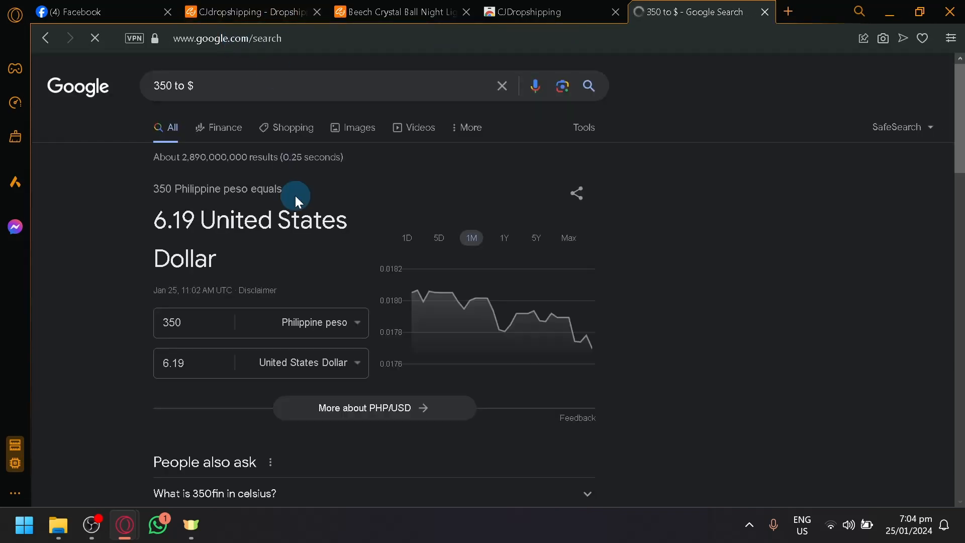
left_click(552, 12)
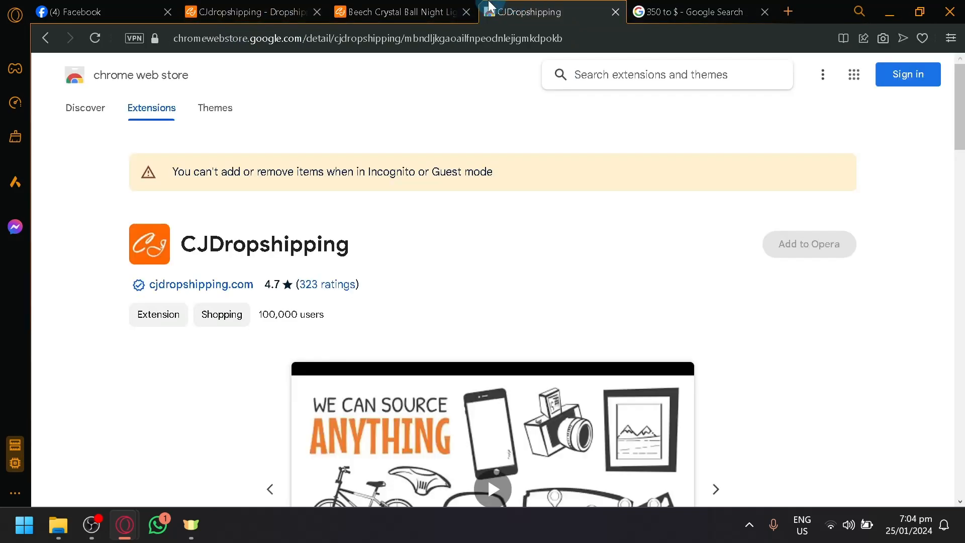
left_click(400, 12)
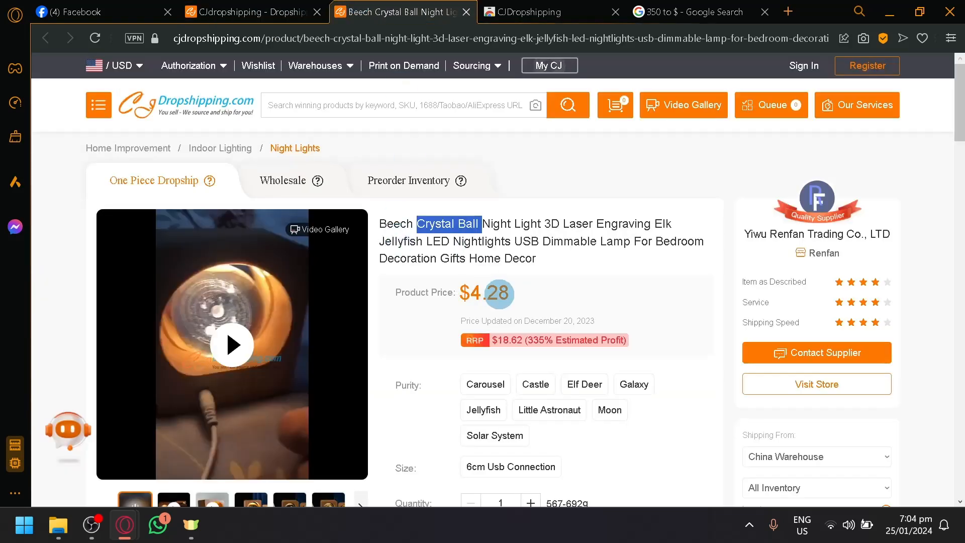
left_click(93, 13)
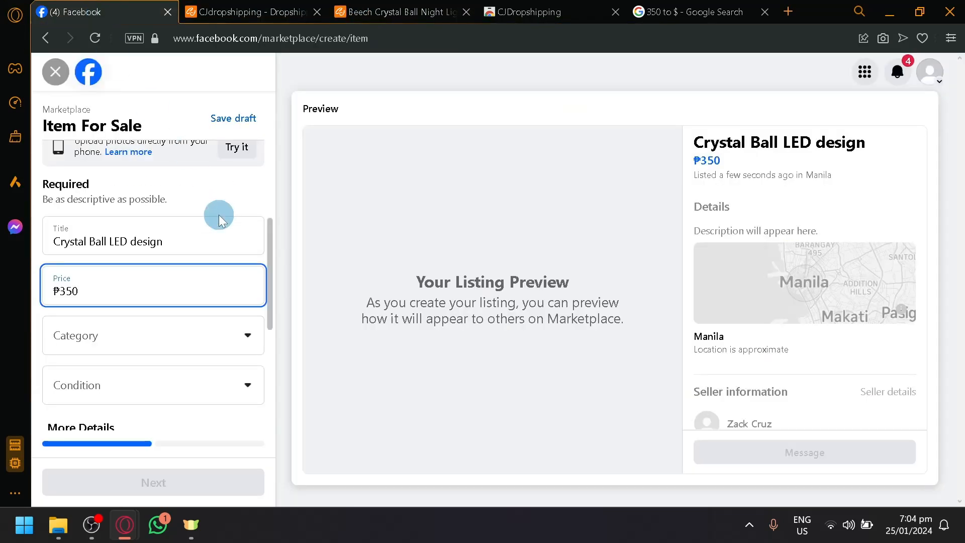
Step: Set category Arts & Crafts and condition New, leaving brand blank, ready for the description
left_click(152, 335)
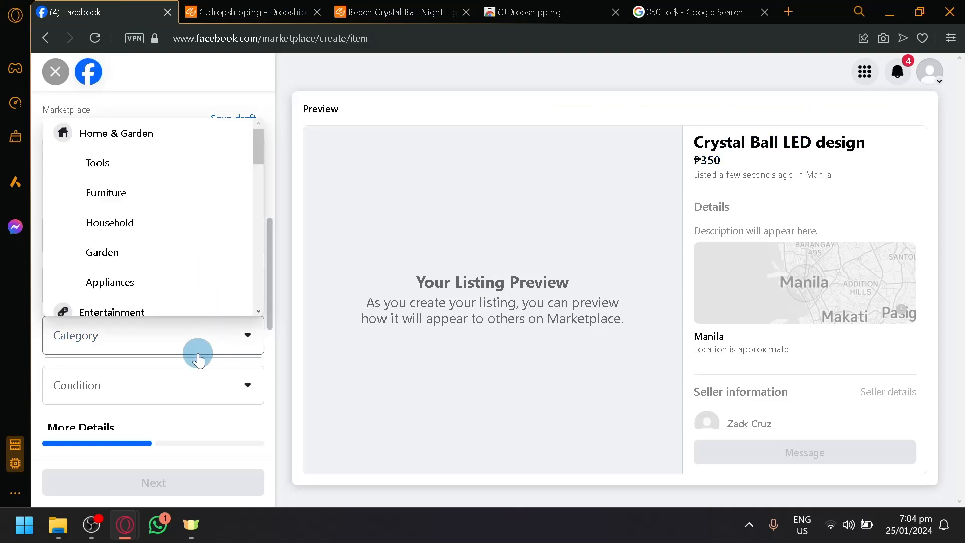
mouse_move(117, 162)
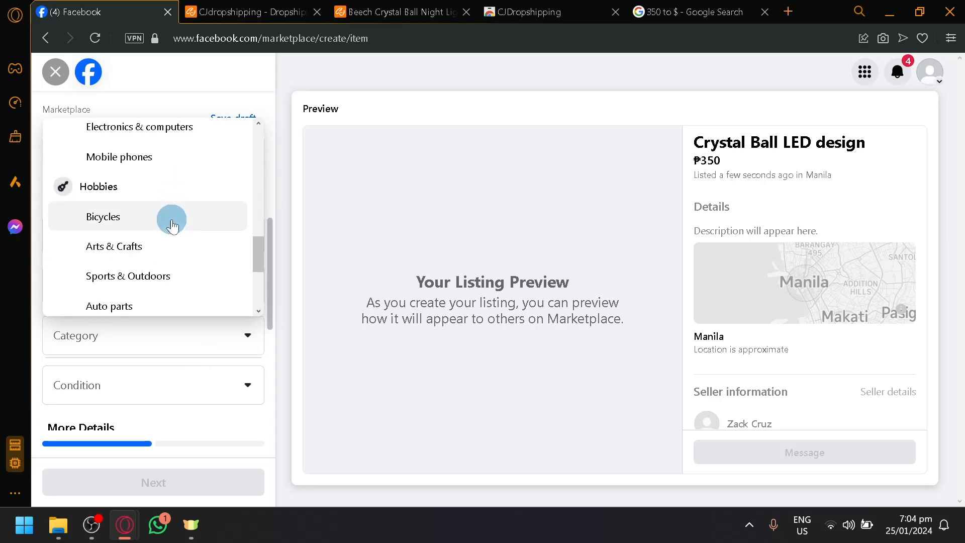
scroll("down", 3)
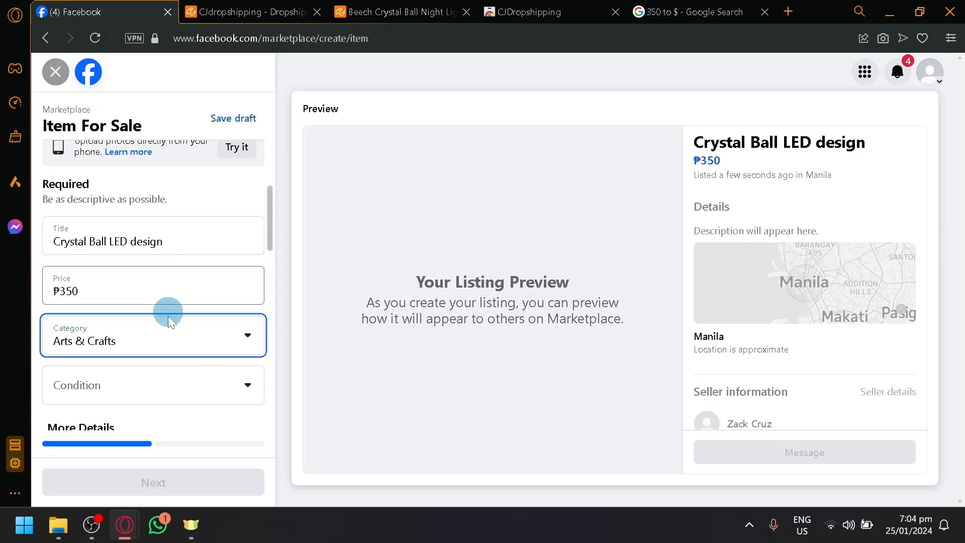
left_click(153, 285)
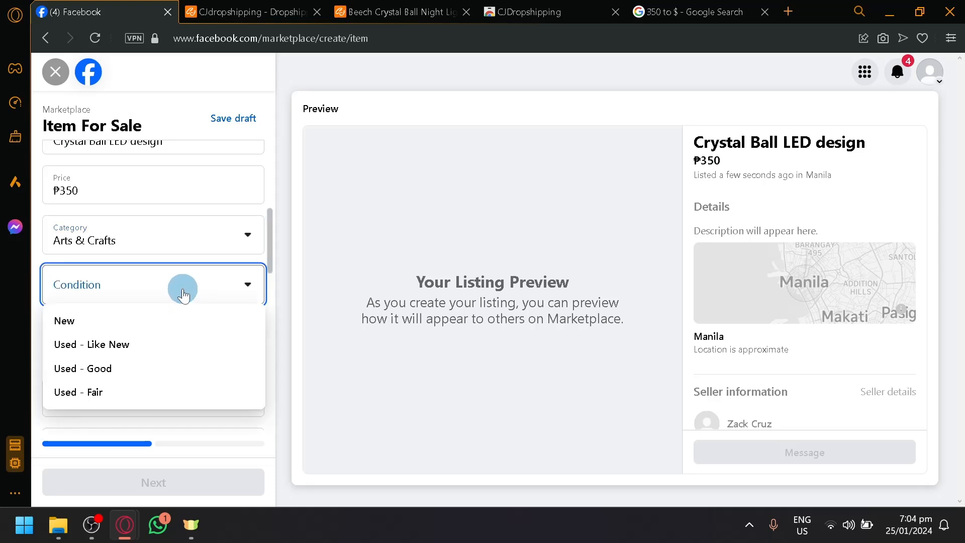
left_click(64, 320)
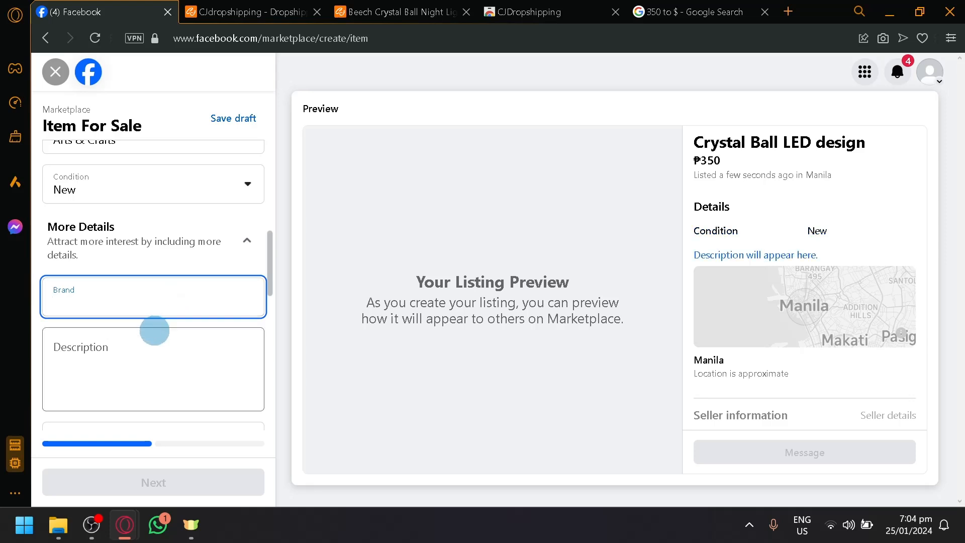
left_click(153, 368)
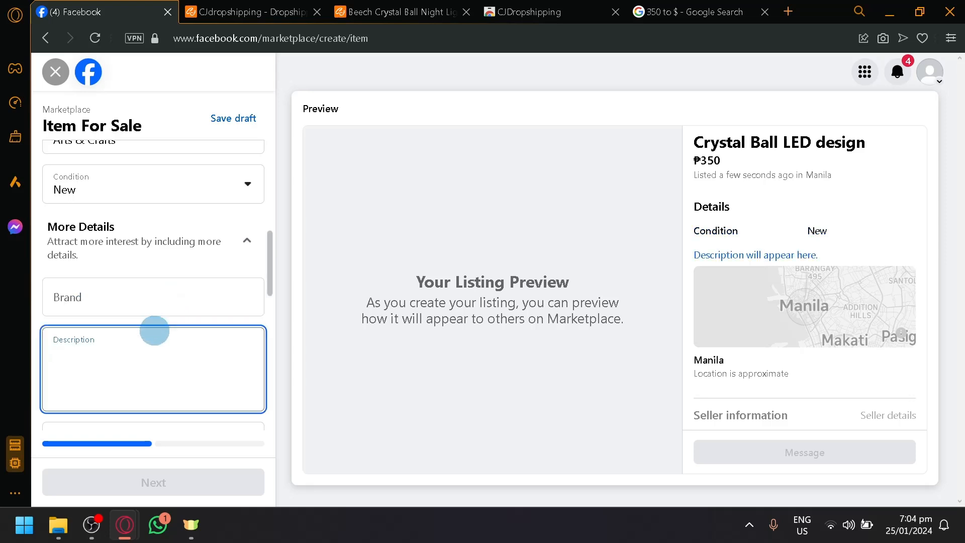
left_click(400, 12)
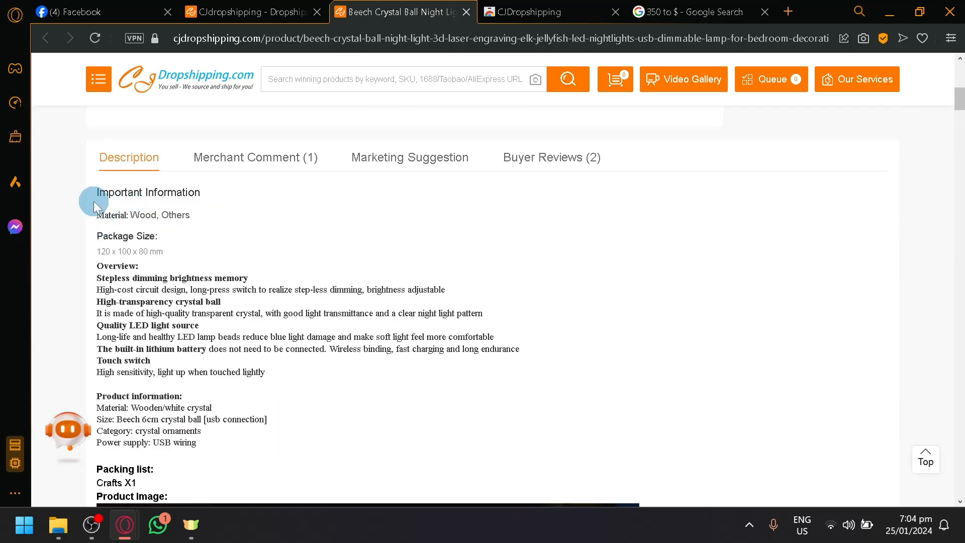
Step: Copy the supplier's material, overview, product information and packing list text into the description
left_click_drag(94, 206, 320, 394)
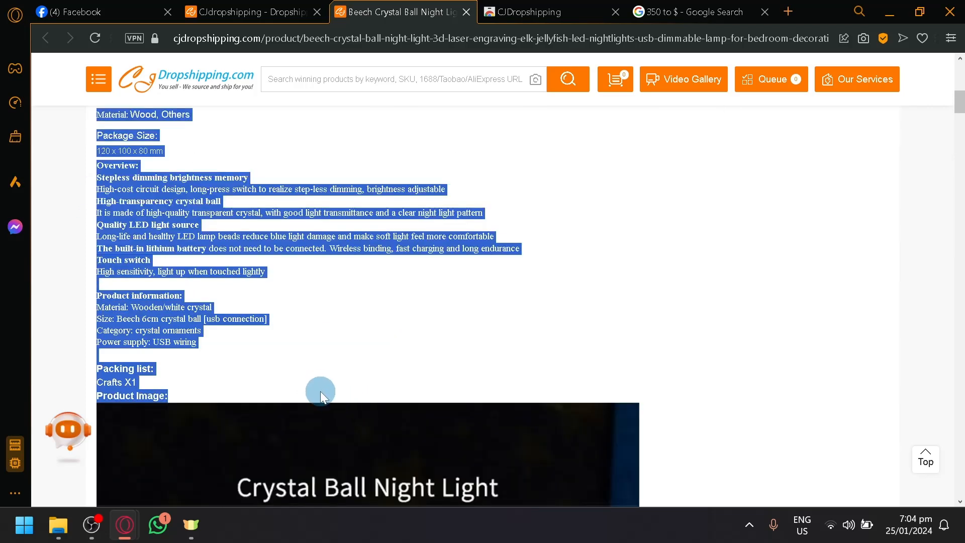
left_click(92, 12)
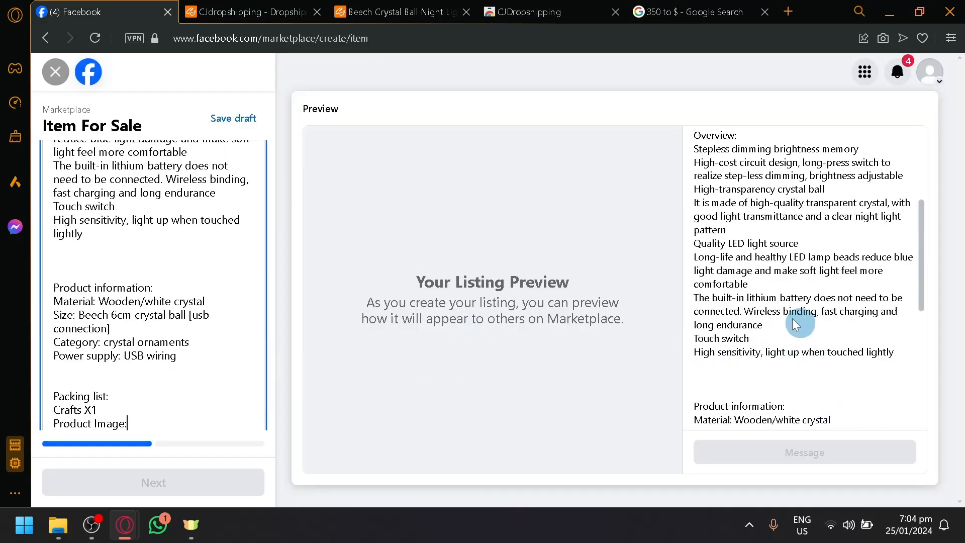
scroll("down", 3)
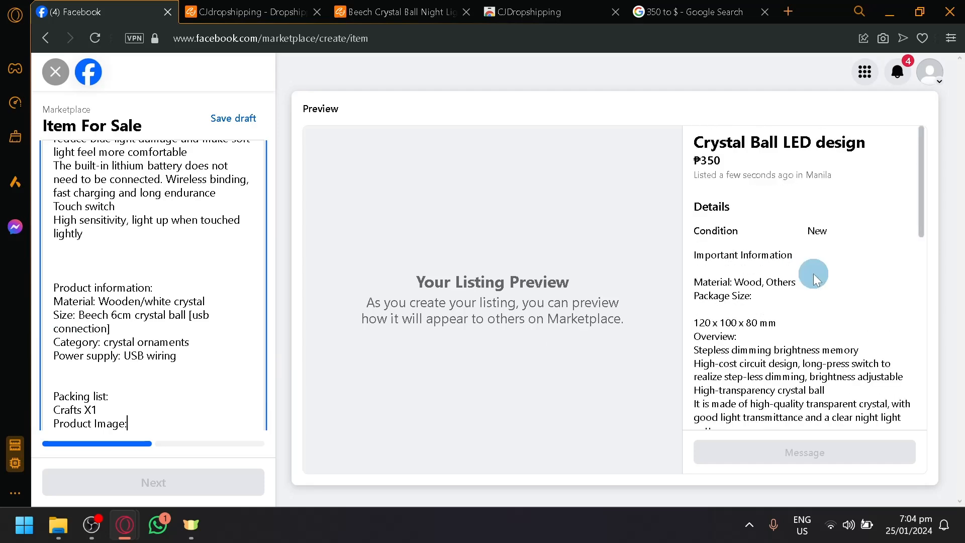
mouse_move(815, 337)
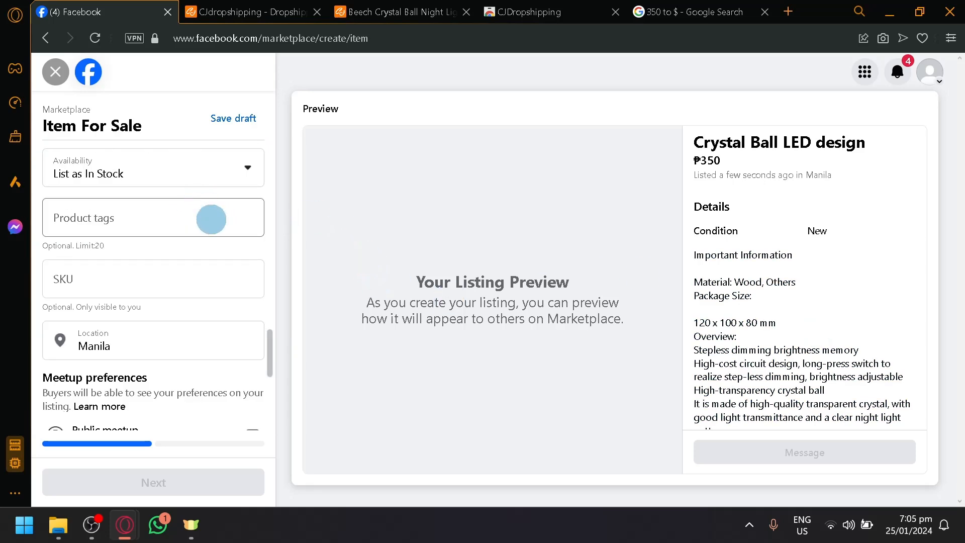
Step: Set the meetup preference to Public meetup
scroll("down", 3)
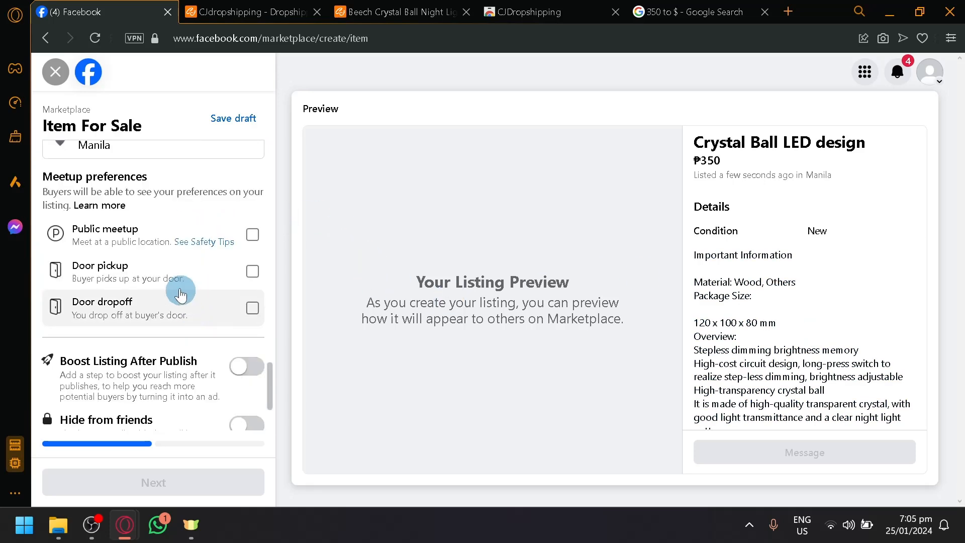
mouse_move(225, 226)
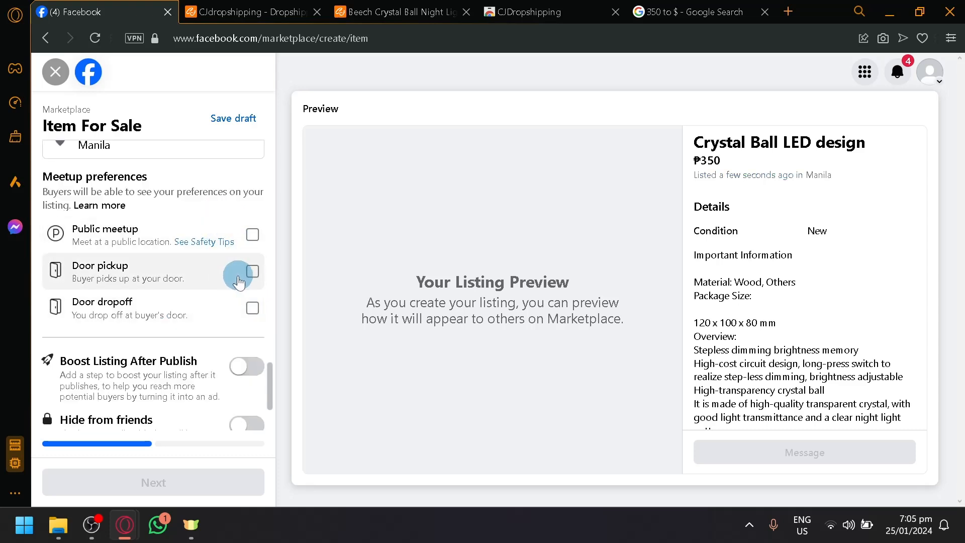
left_click(251, 234)
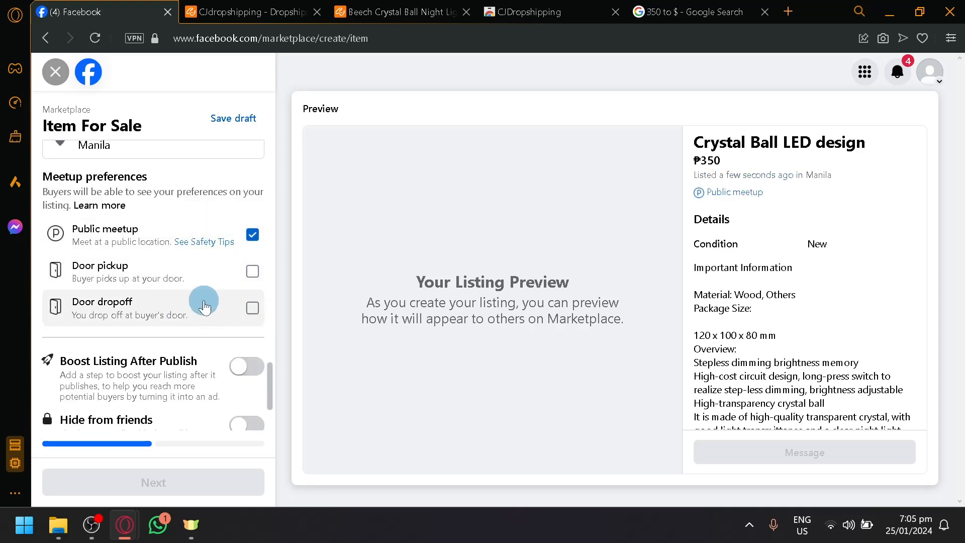
scroll("down", 3)
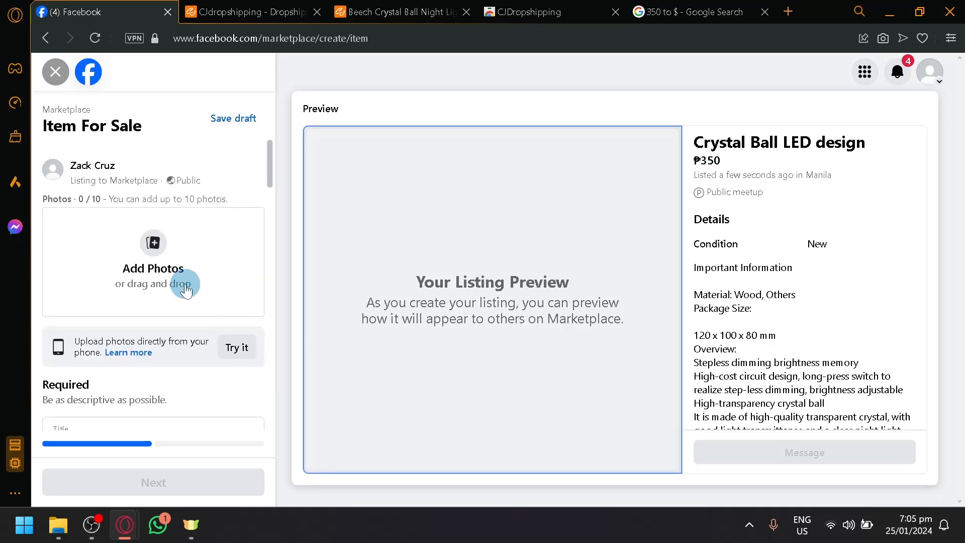
Step: Download the night light's ten product photos as the CJJT1925709 zip from the image gallery
left_click(397, 12)
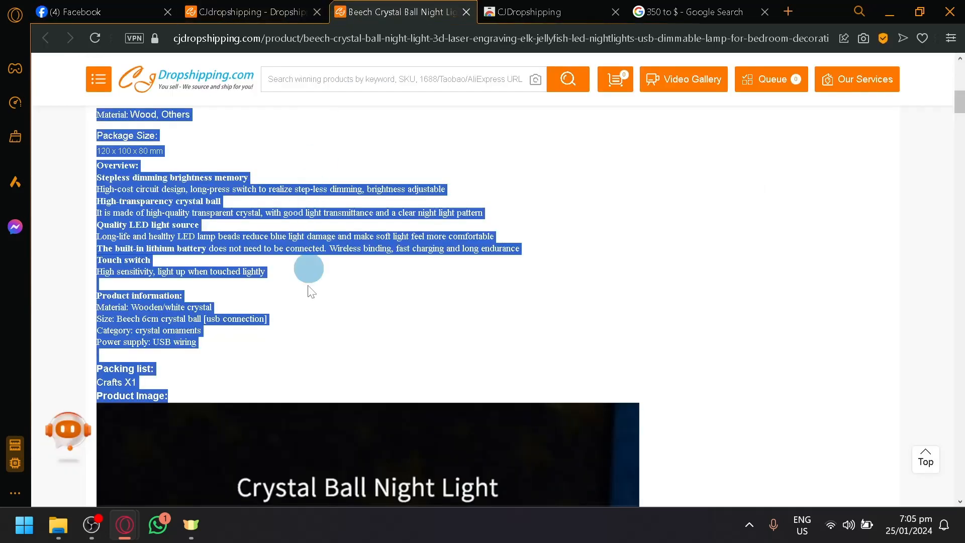
scroll("up", 3)
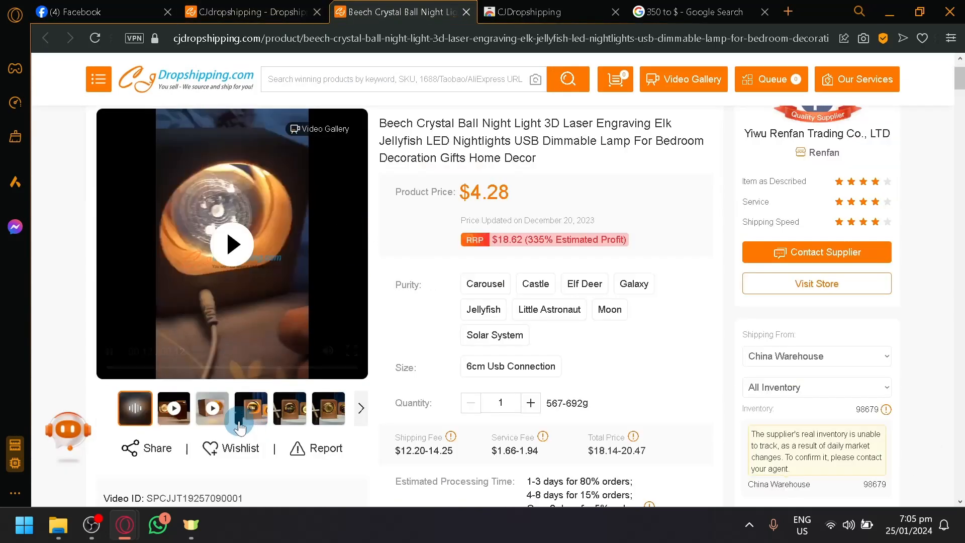
right_click(302, 259)
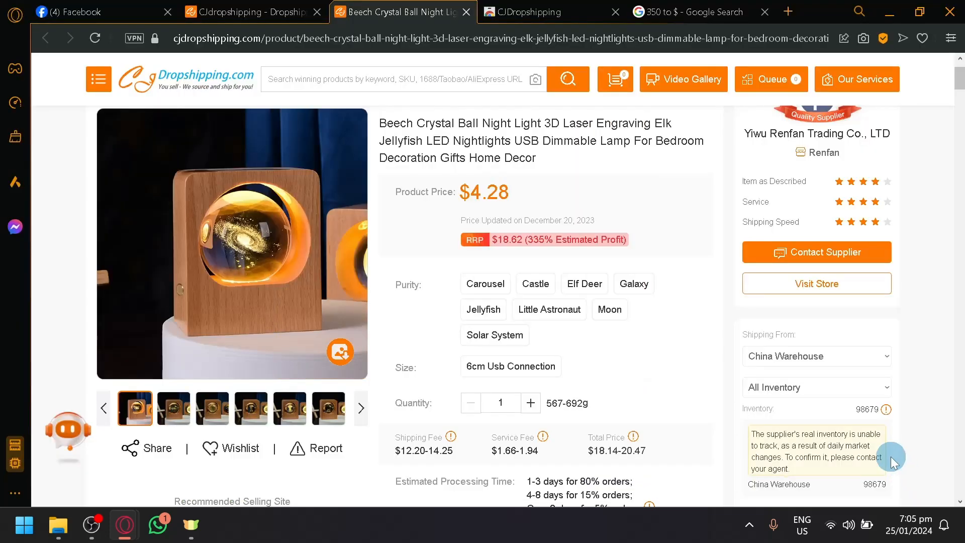
left_click(484, 309)
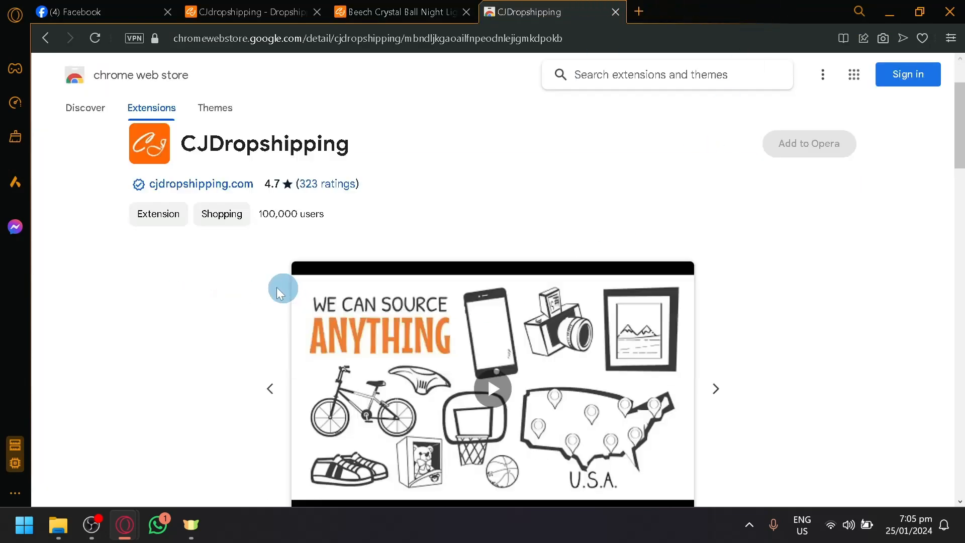
scroll("down", 3)
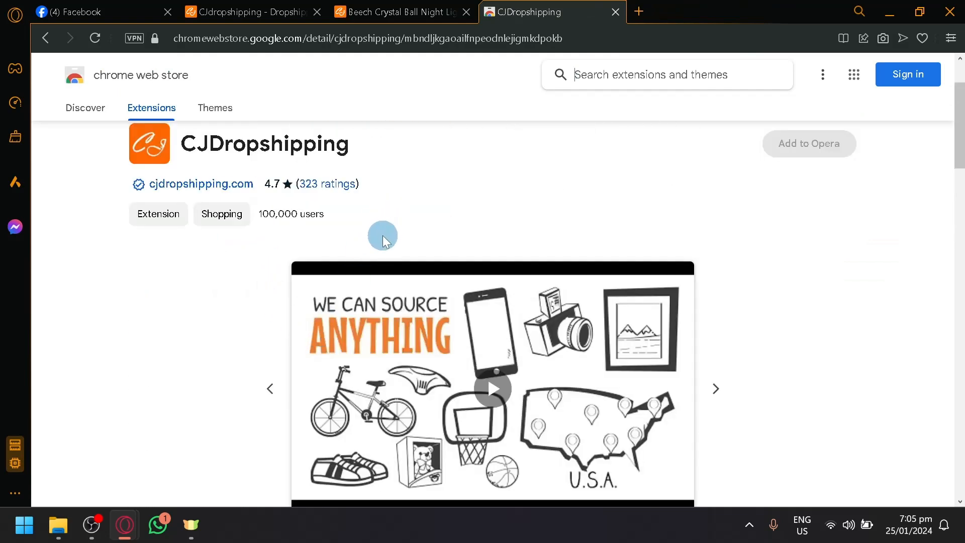
left_click(401, 12)
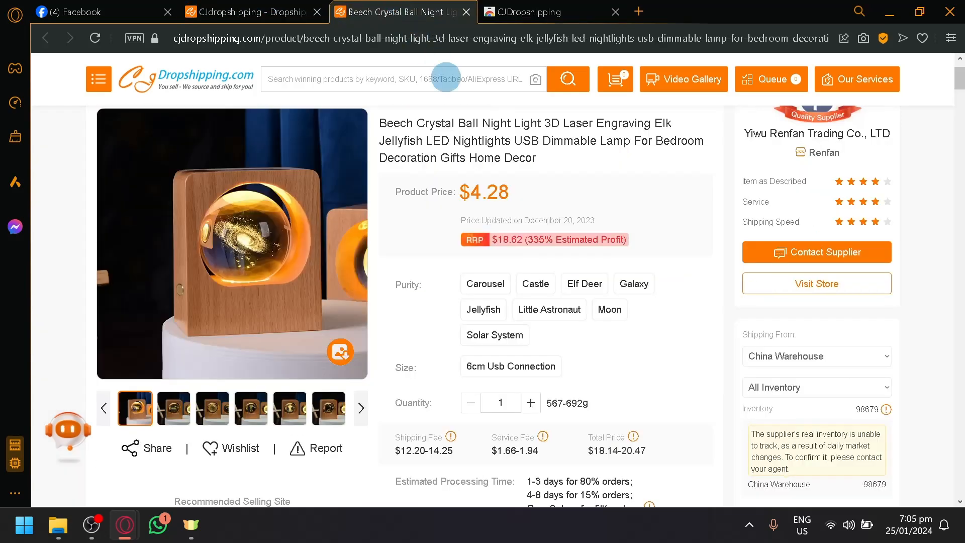
scroll("down", 3)
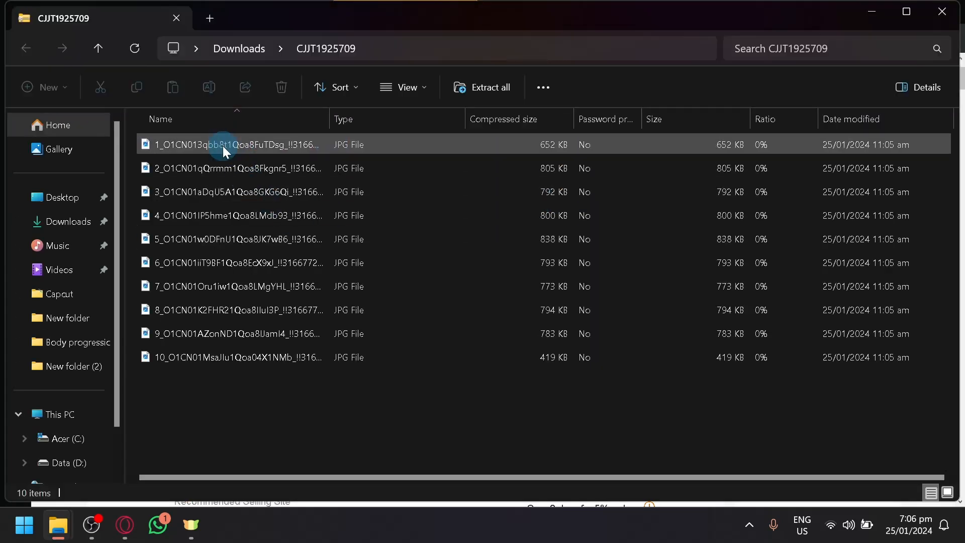
Step: Copy the first extracted JPG and bring it over as the listing's first photo
left_click(489, 86)
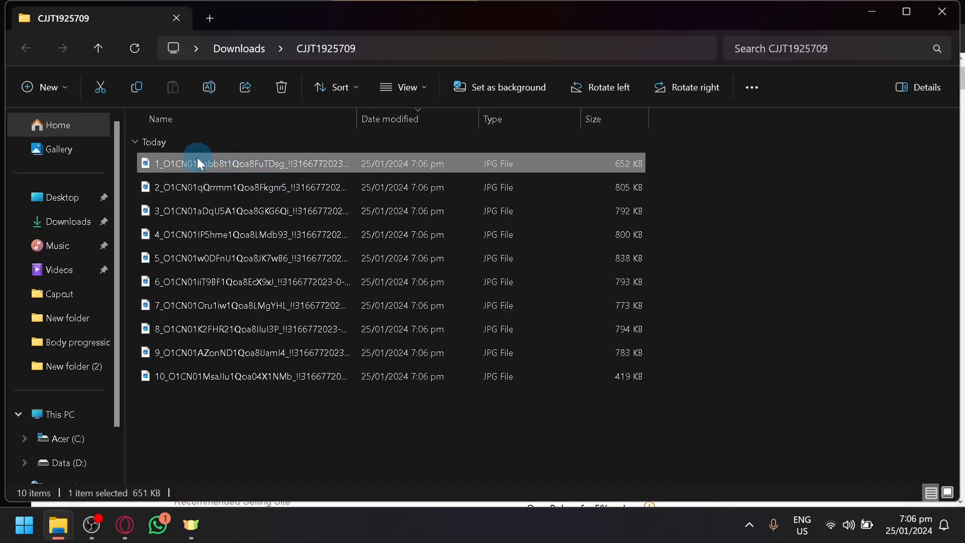
key("alt+tab")
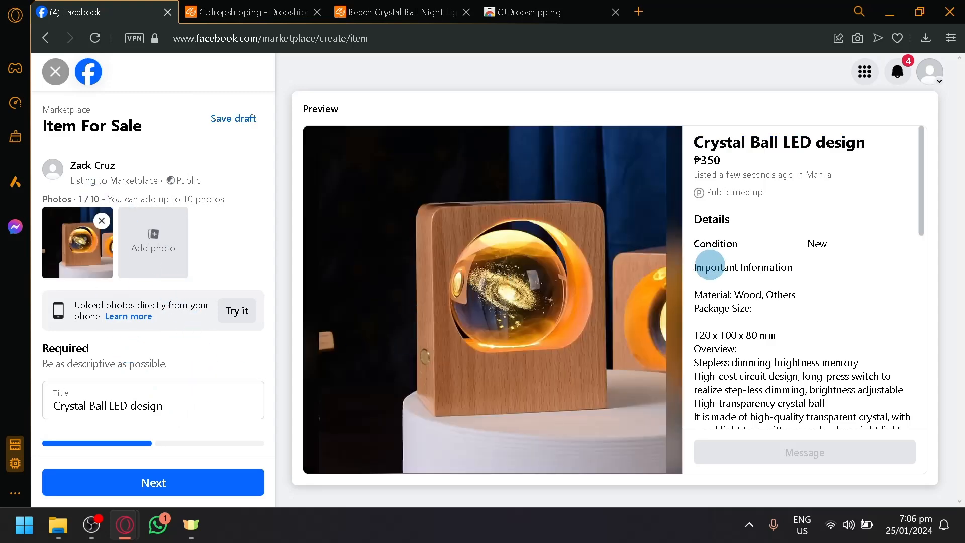
Step: Advance past the photo step and publish the crystal ball night light listing to Marketplace
left_click(153, 482)
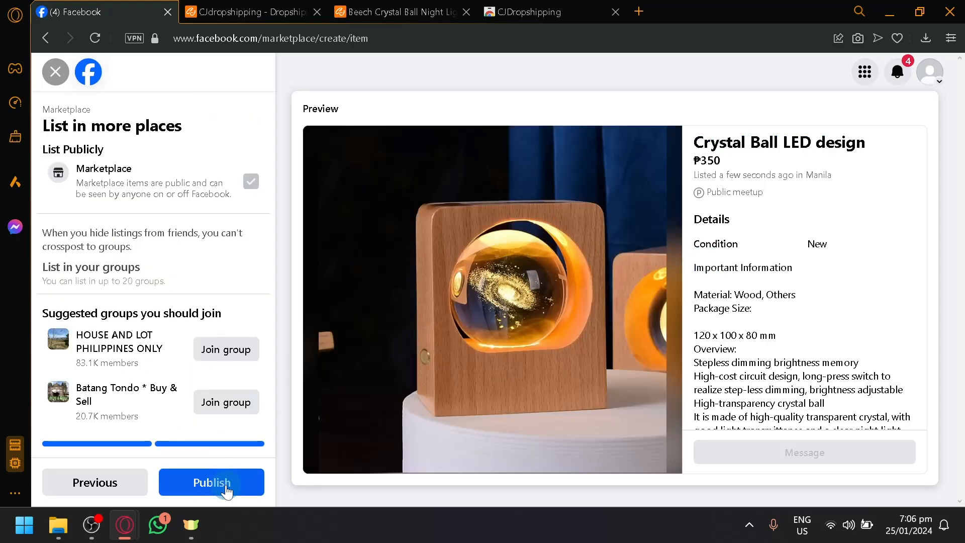
left_click(212, 481)
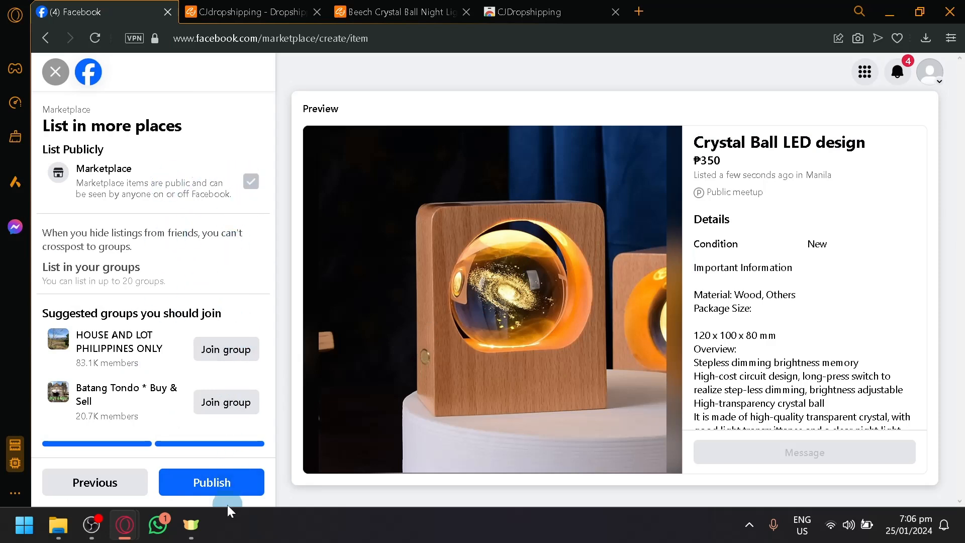
left_click(212, 481)
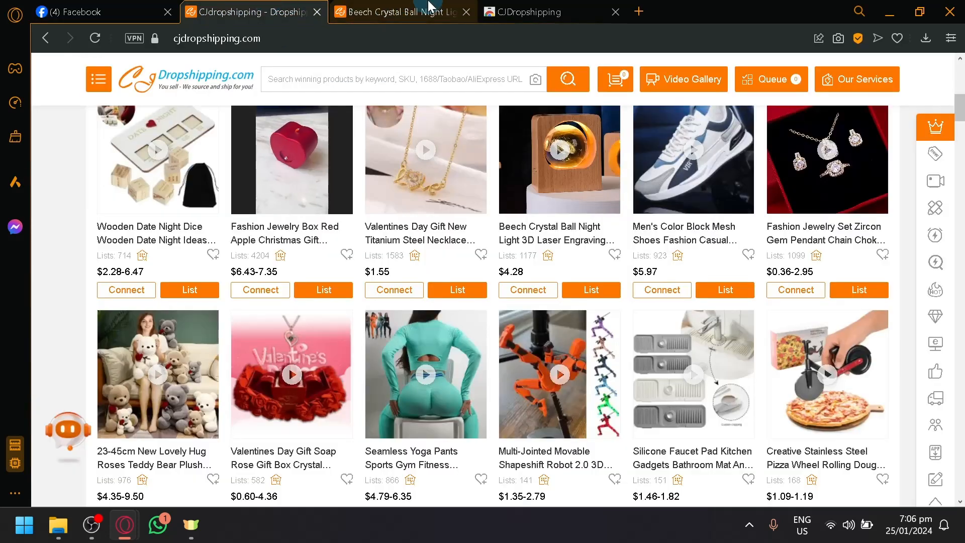
Step: Revisit the Beech Crystal Ball Night Light supplier page, then return to the Facebook tab
left_click(559, 159)
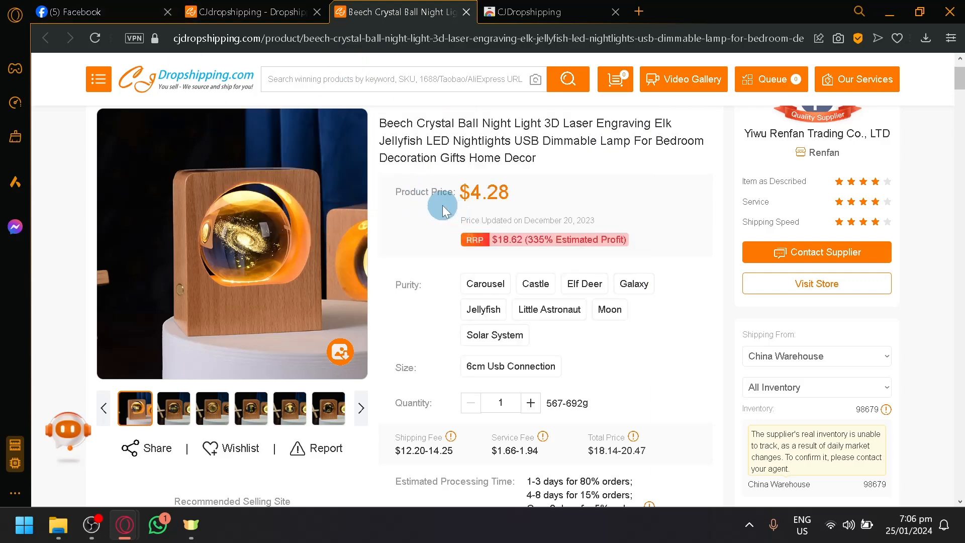
left_click(93, 12)
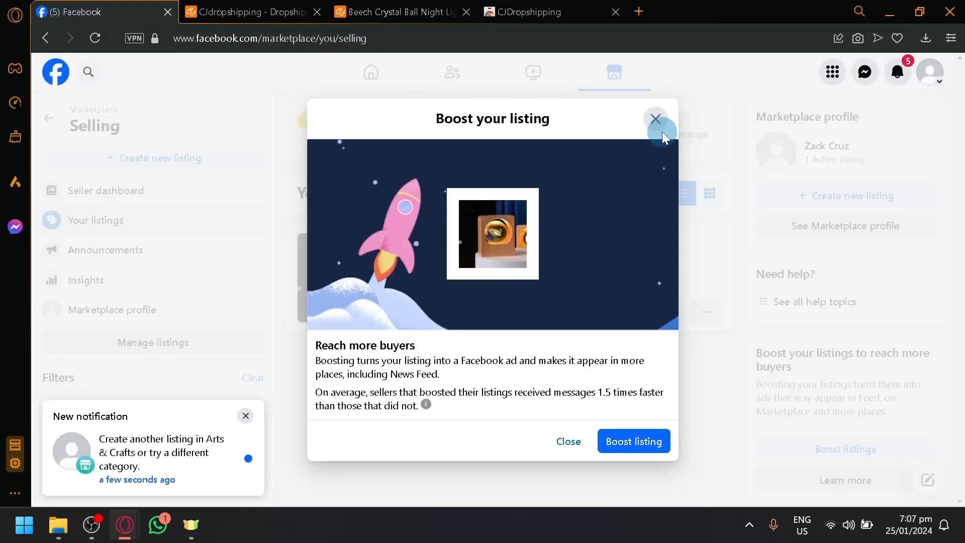
Step: Dismiss the Boost your listing offer so Your listings shows Crystal Ball LED design at ₱350
left_click(655, 118)
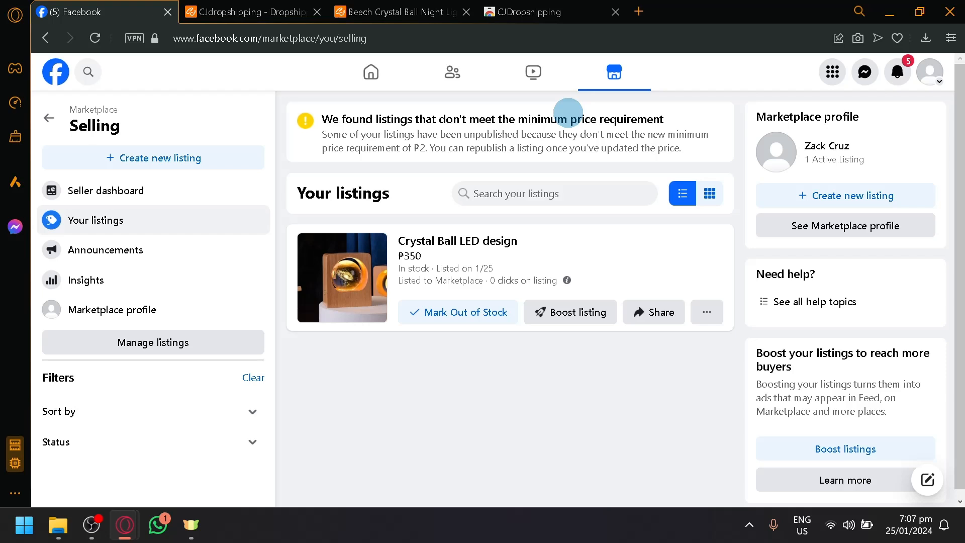
mouse_move(626, 359)
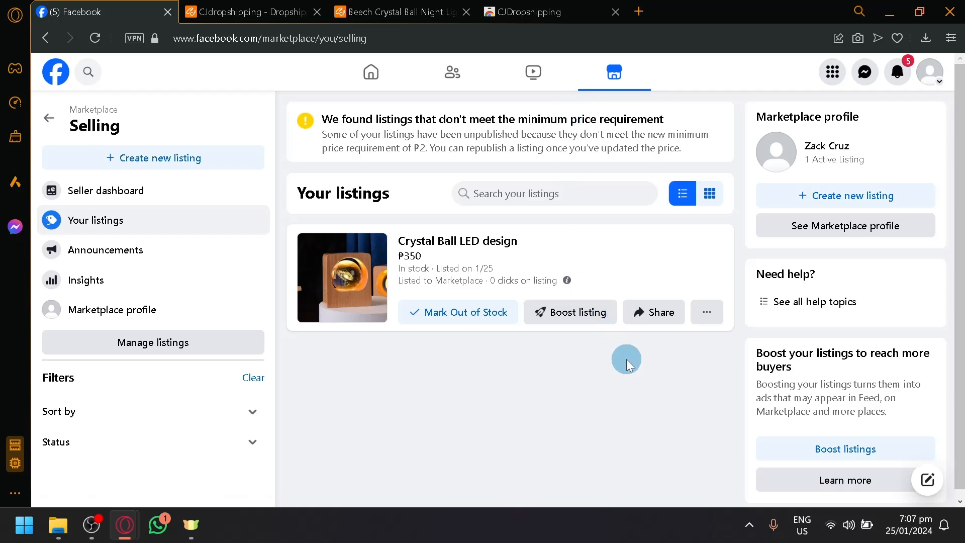
mouse_move(102, 495)
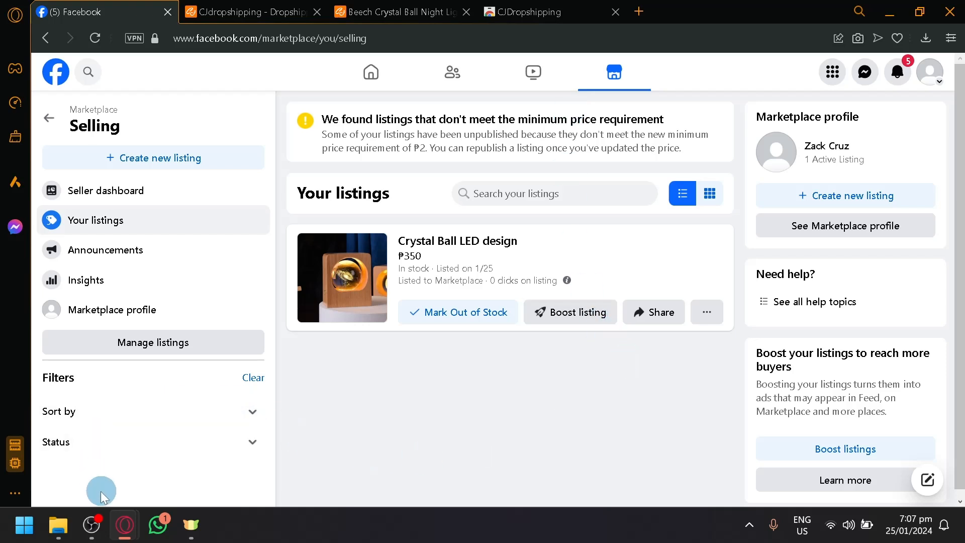